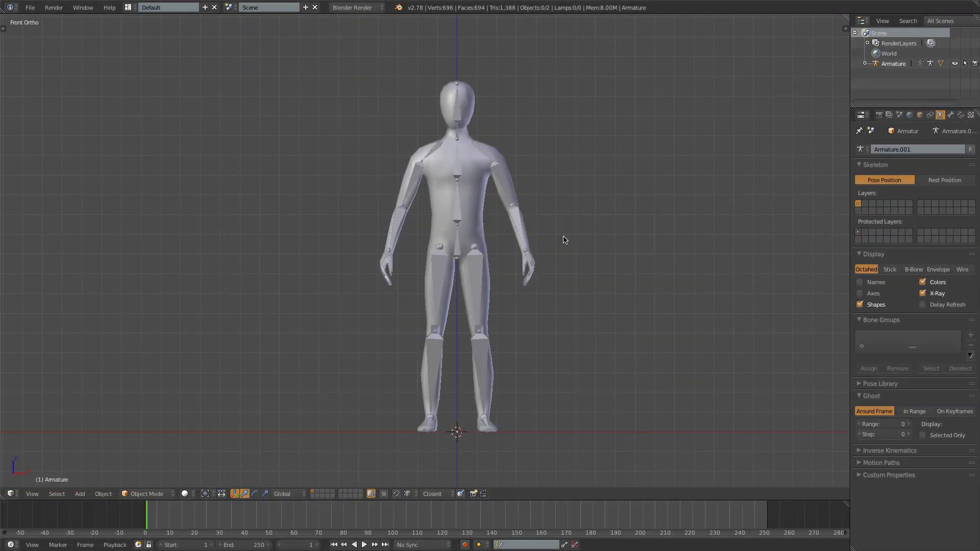
mouse_move(784, 46)
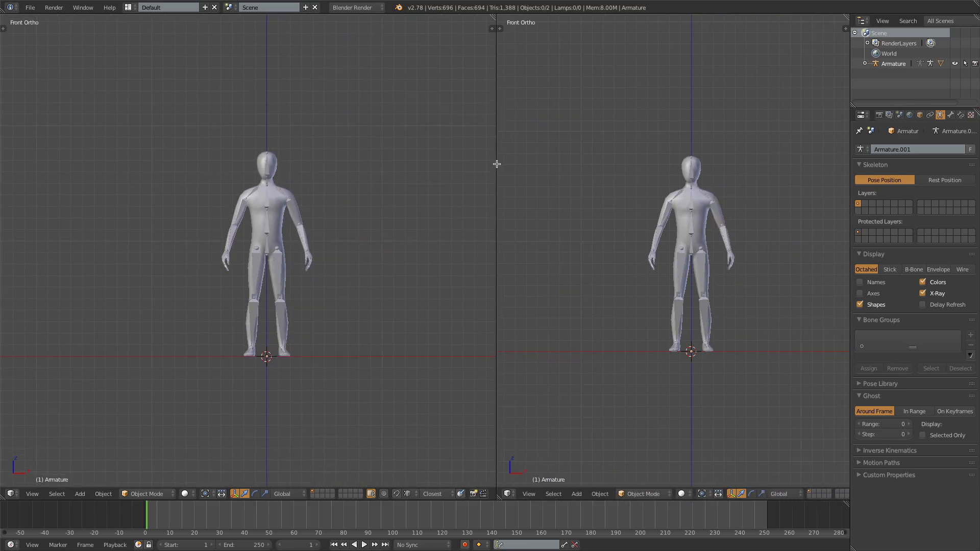
- Change the right pane's editor type to the Dope Sheet
click(508, 494)
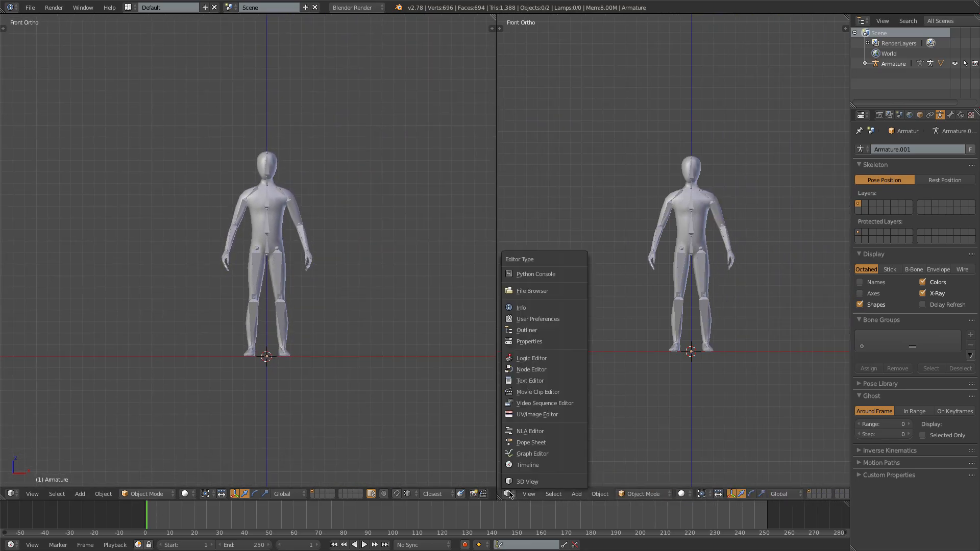
click(531, 442)
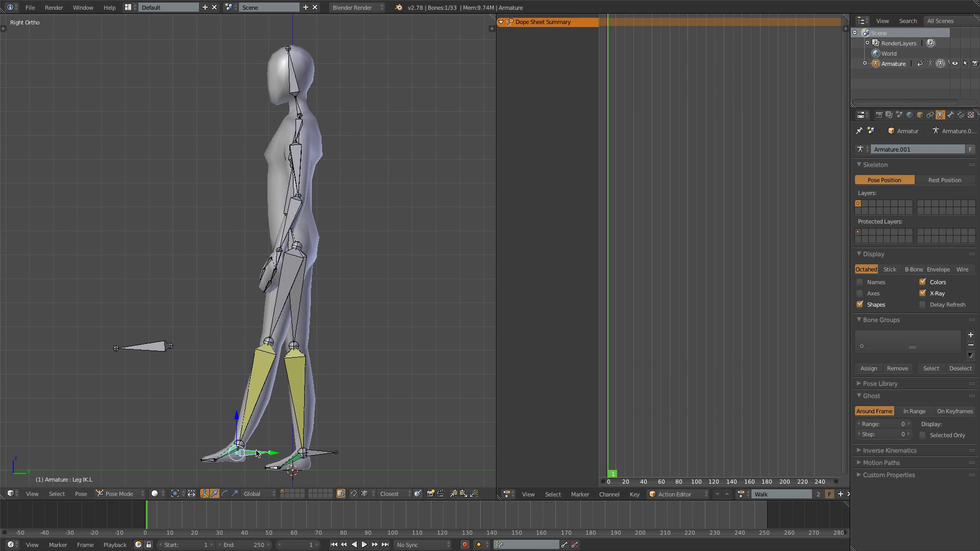
- Tilt Leg IK.L, lower the Hips, and move Leg IK.R forward along Y
key(r)
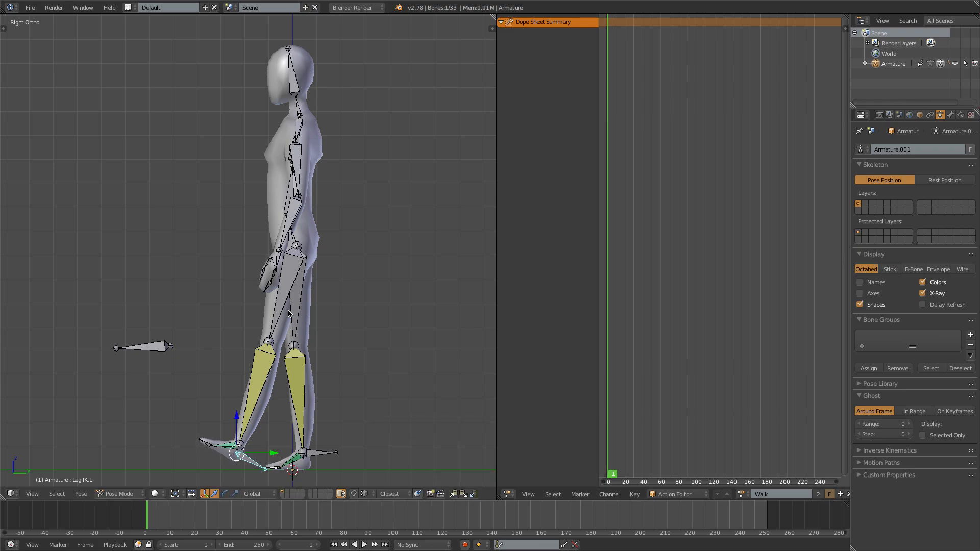
key(g)
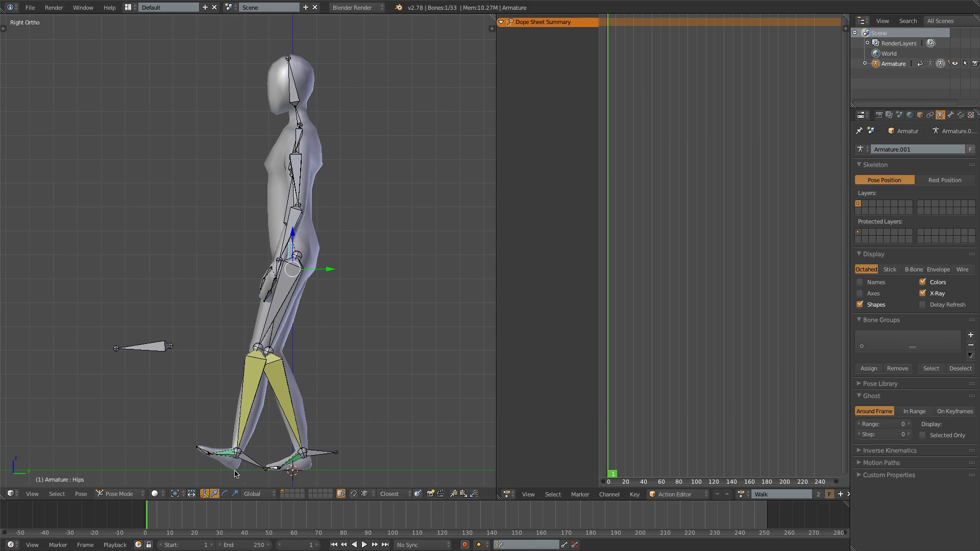
mouse_move(255, 381)
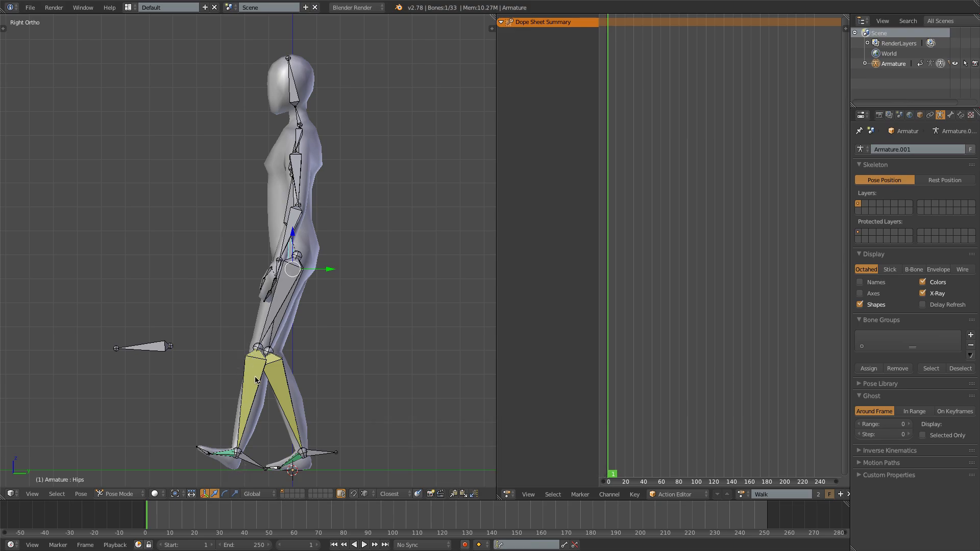
click(302, 452)
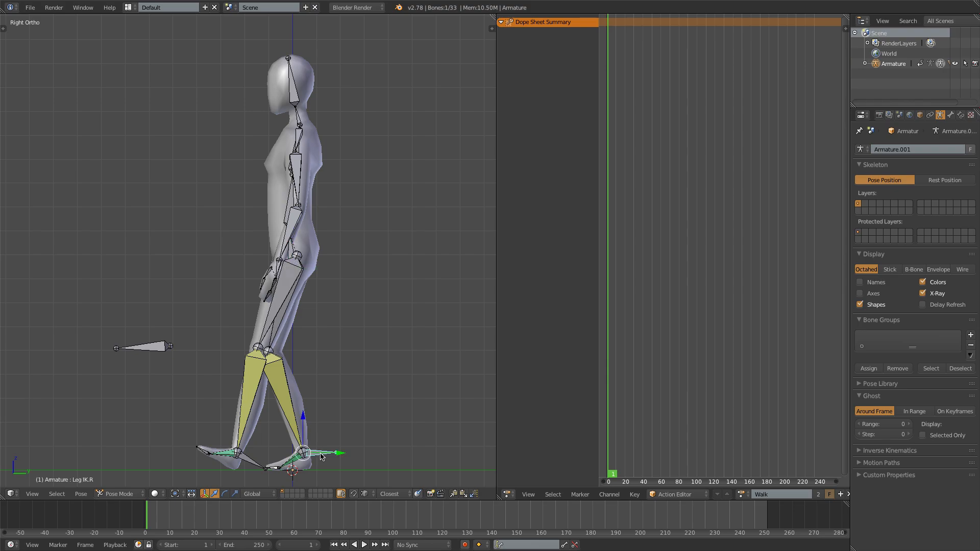
drag(306, 453, 388, 453)
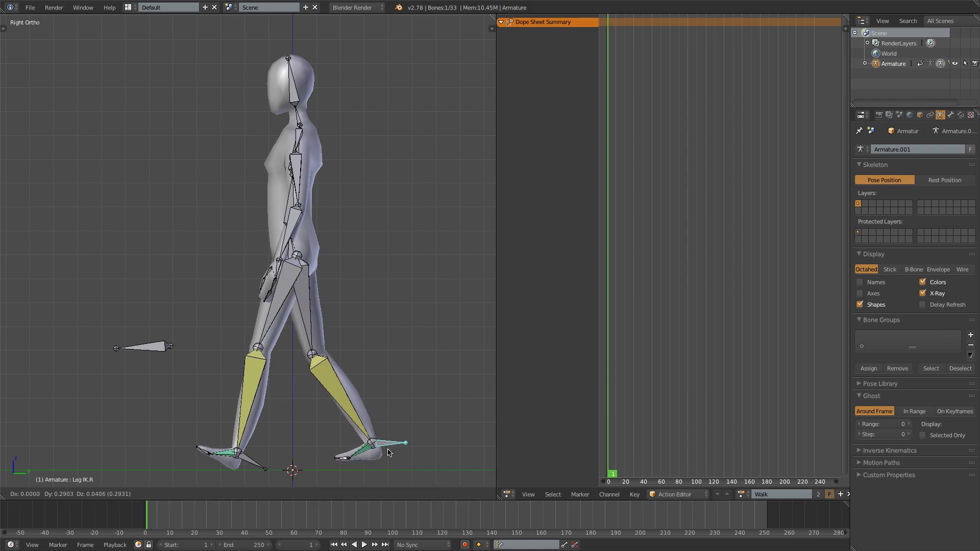
click(392, 442)
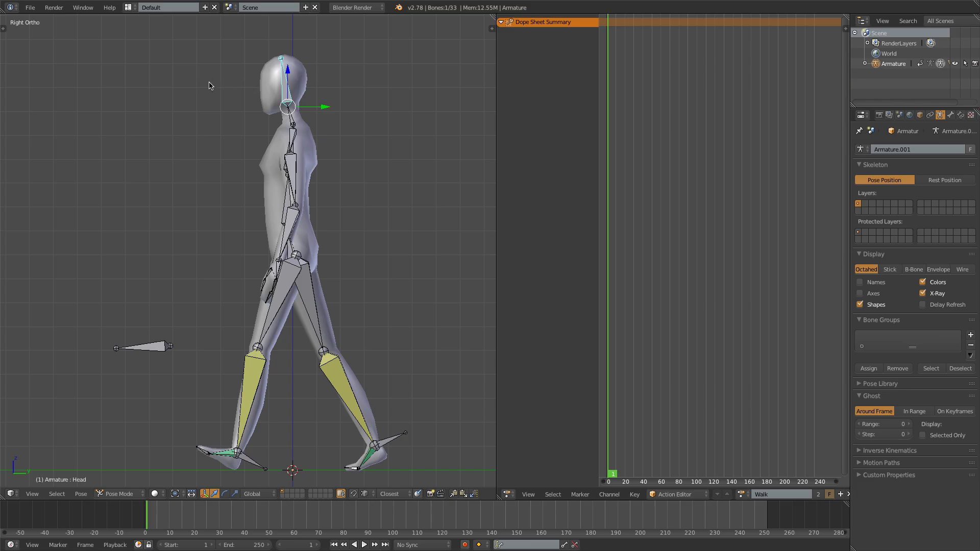
mouse_move(204, 107)
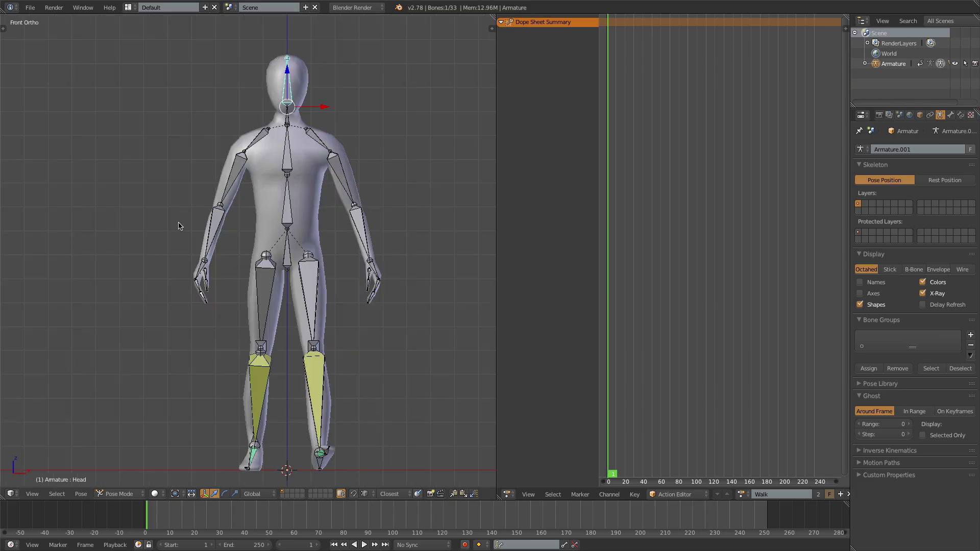
mouse_move(332, 450)
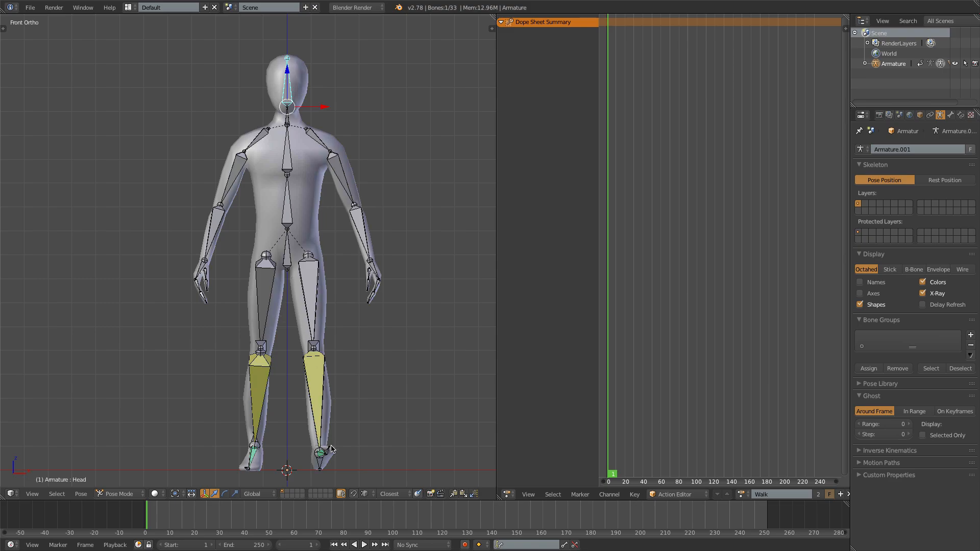
- Slide Leg IK.L along X toward the centre line, then start moving Leg IK.R
key(g)
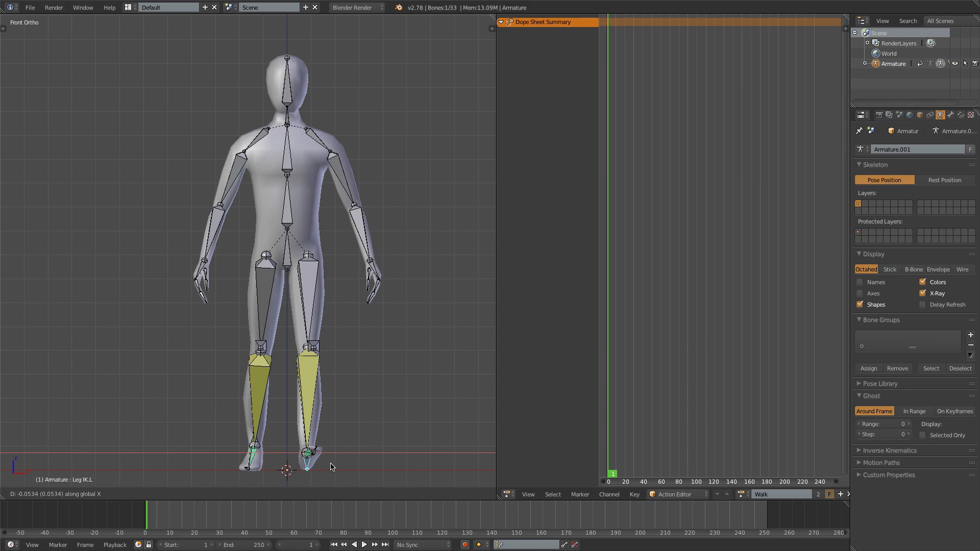
drag(306, 450, 338, 450)
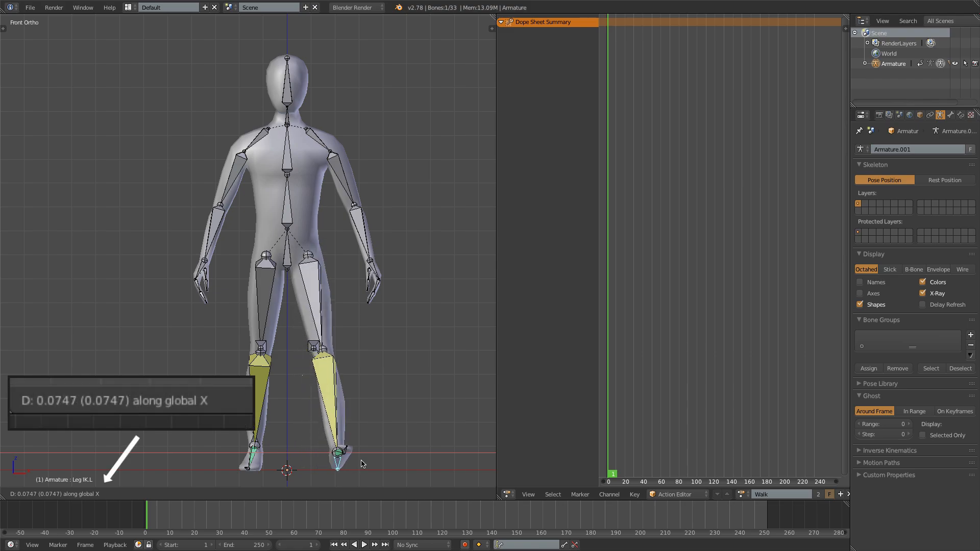
drag(362, 464, 342, 460)
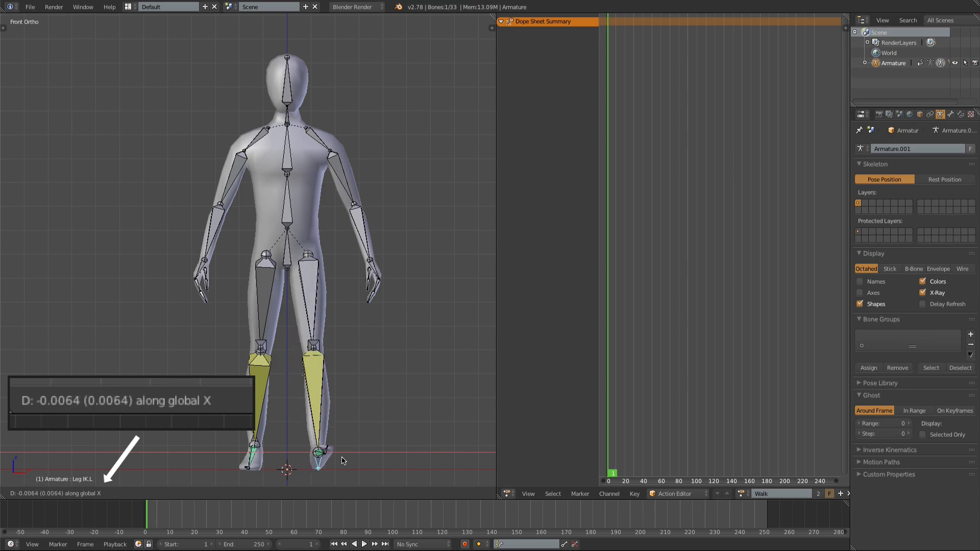
drag(340, 461, 331, 462)
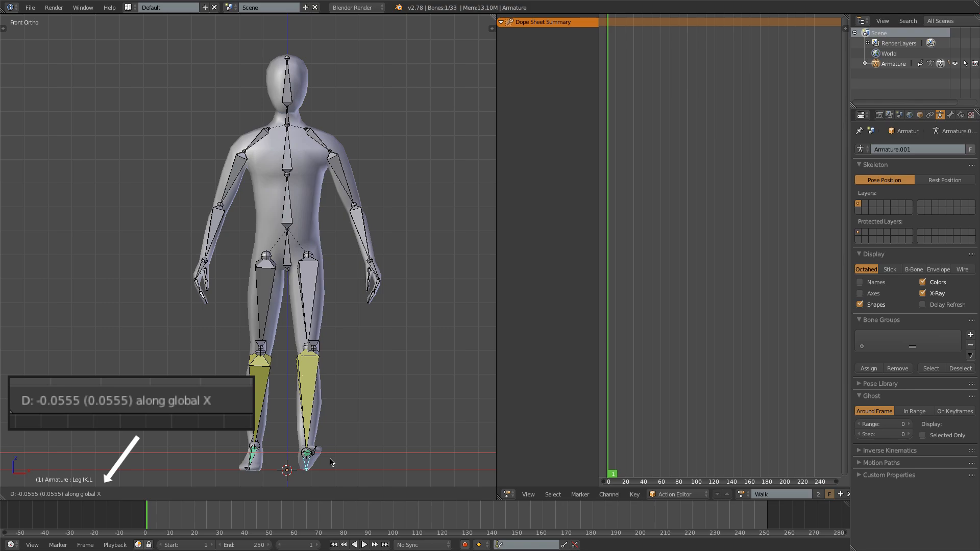
text(0)
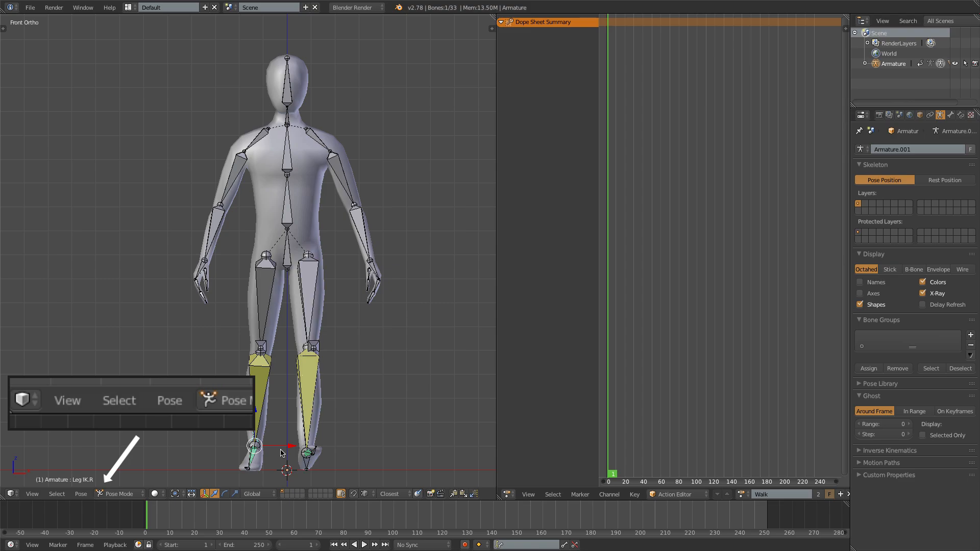
key(g)
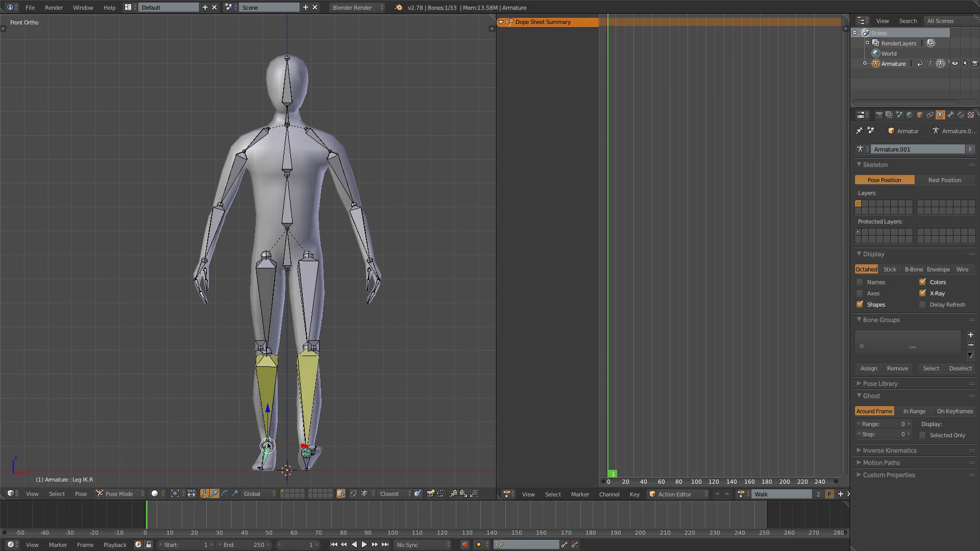
- Rotate the Upper Arm.L bone down so it hangs beside the torso
click(327, 152)
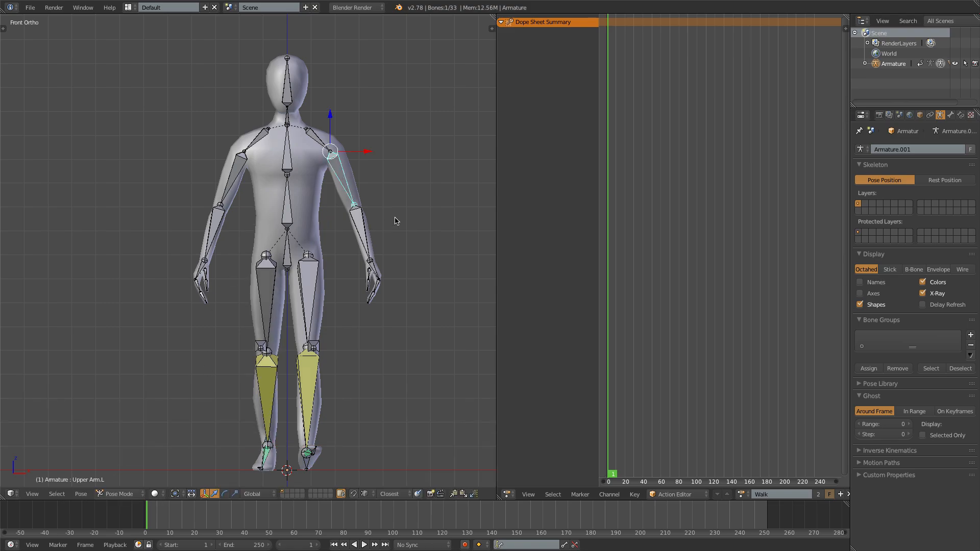
drag(331, 150, 375, 250)
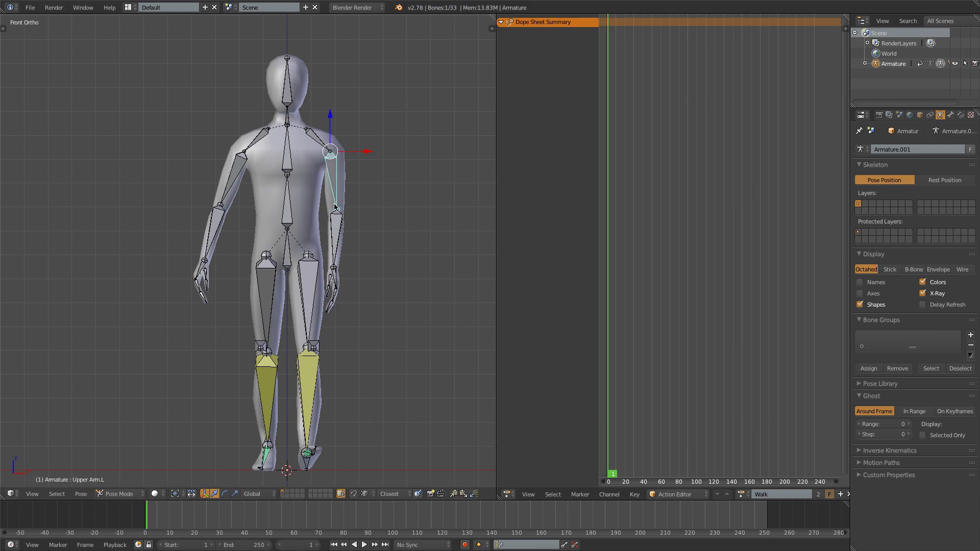
key(3)
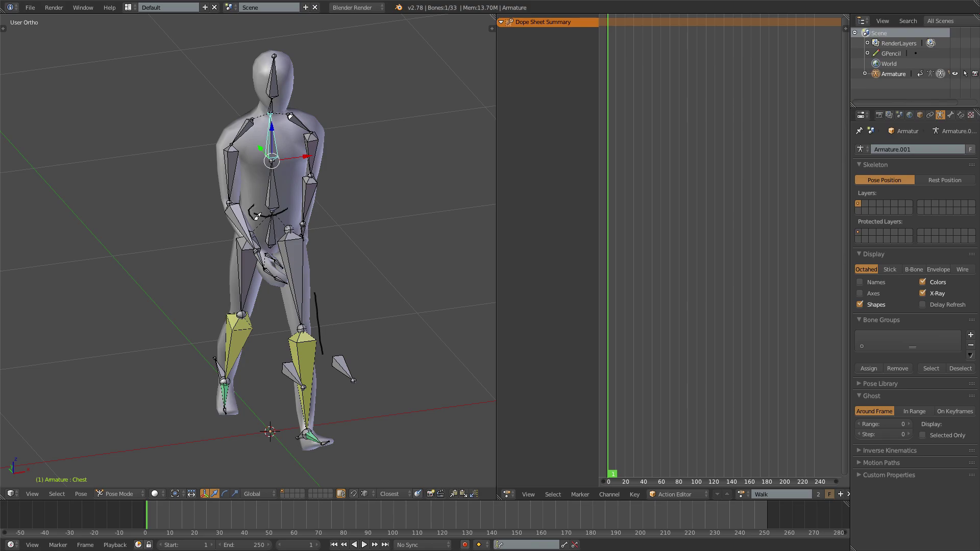
mouse_move(324, 365)
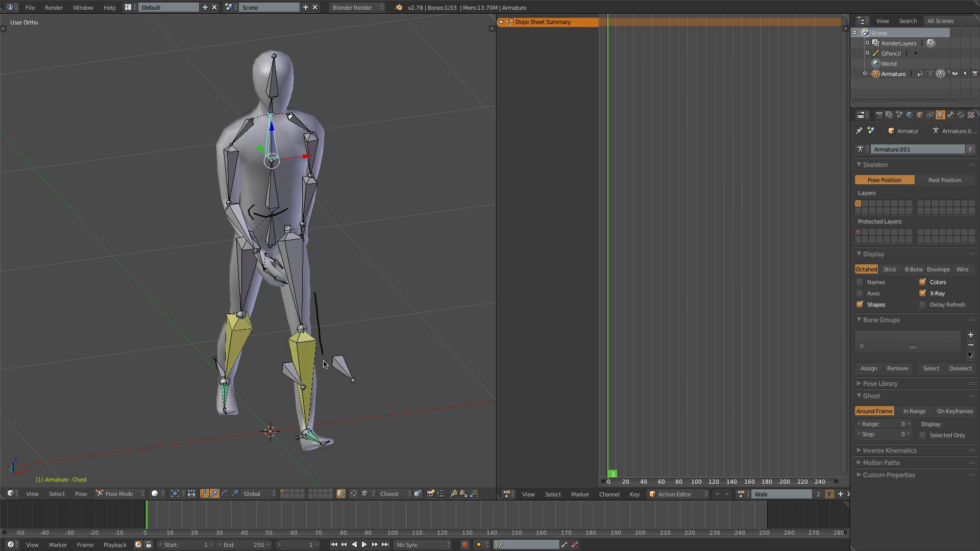
mouse_move(198, 204)
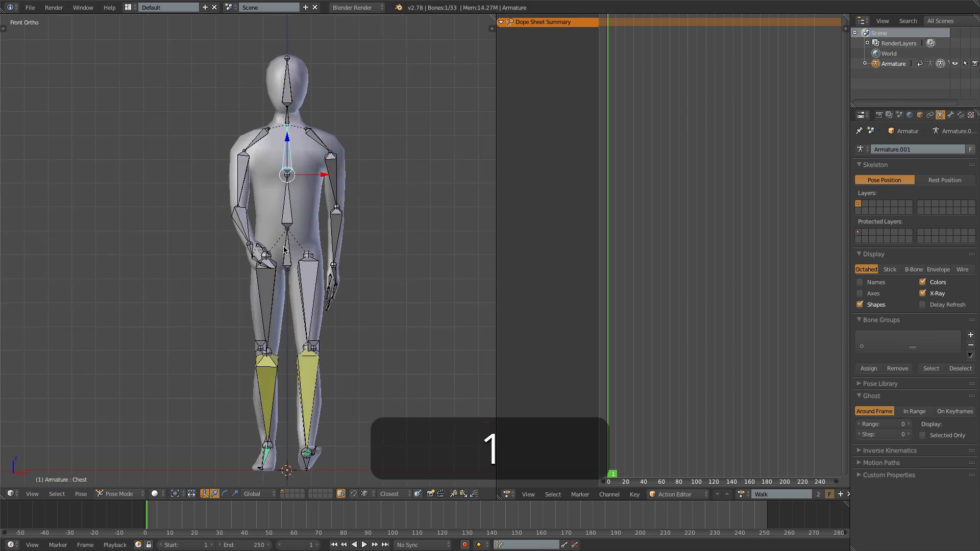
- In Front view, rotate the Hips bone a few degrees around the Z axis
key(z)
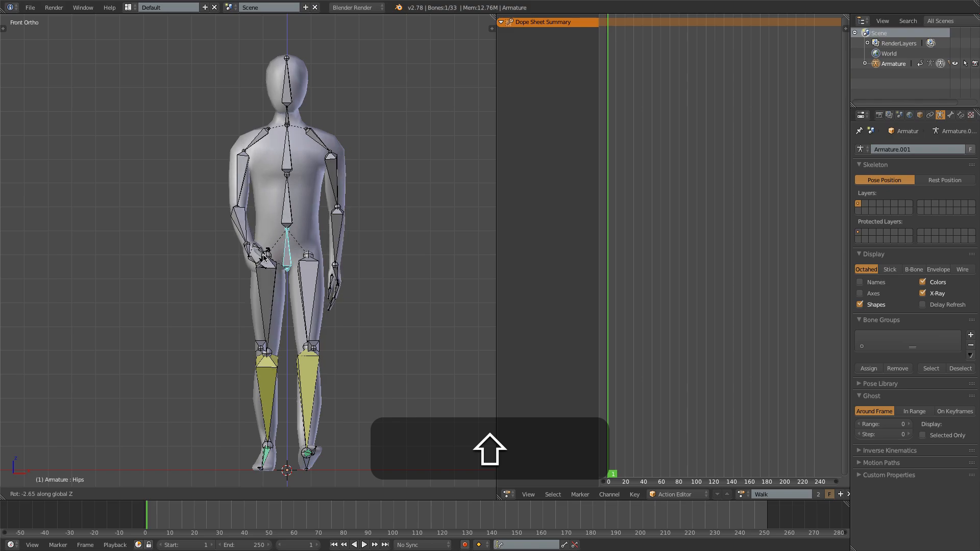
drag(288, 250, 282, 290)
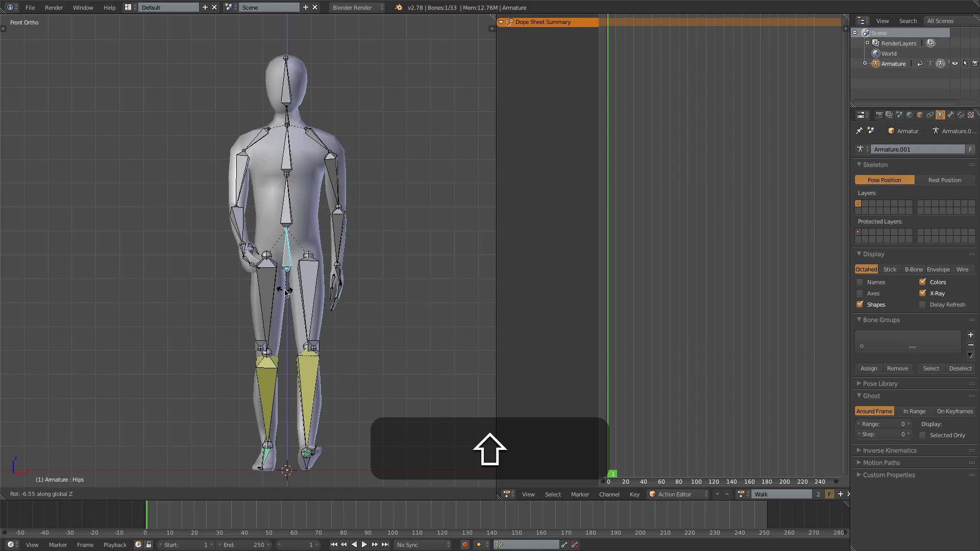
click(285, 233)
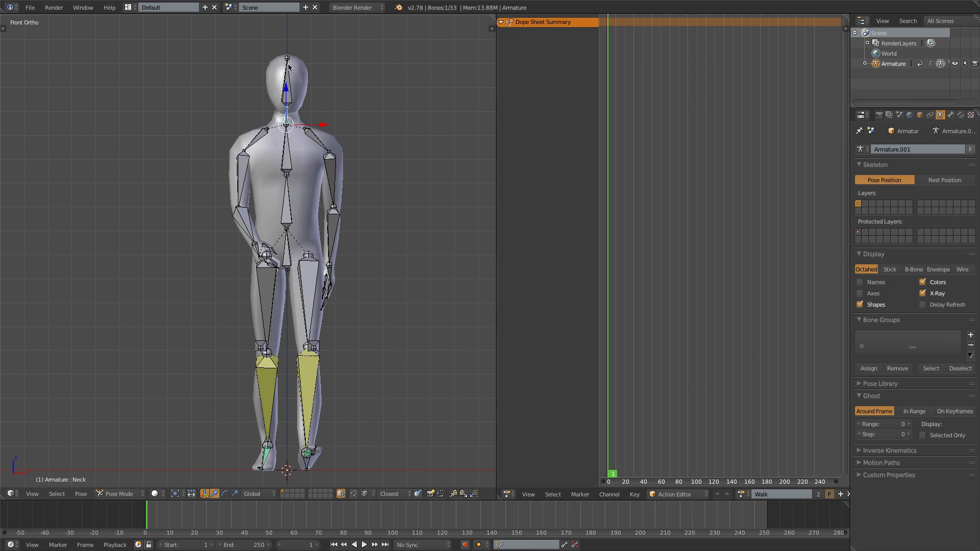
key(z)
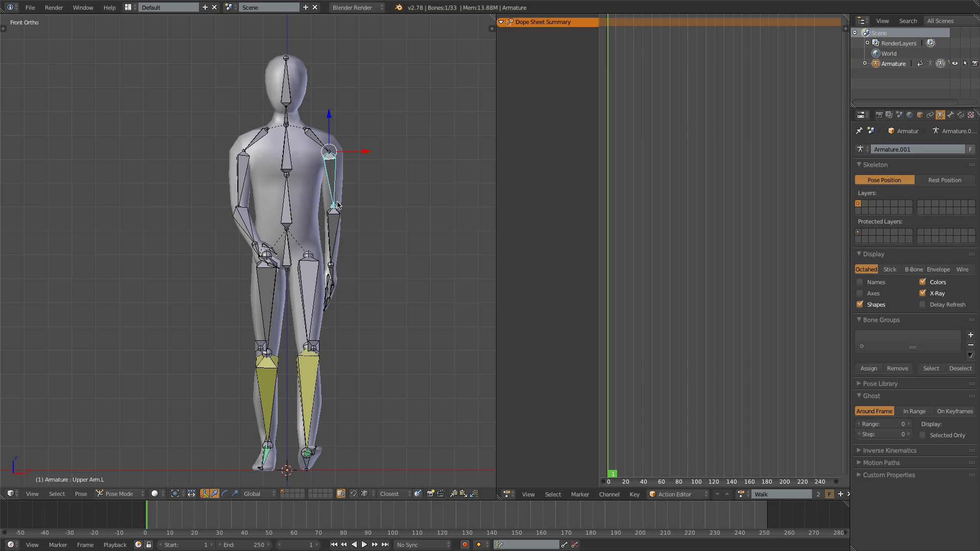
- Return to side view and select all 33 armature bones
key(r)
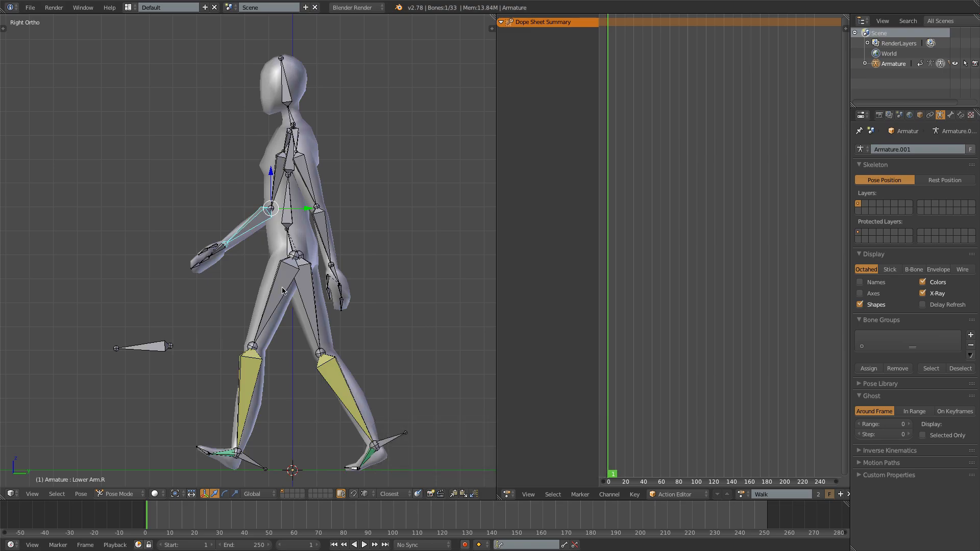
key(a)
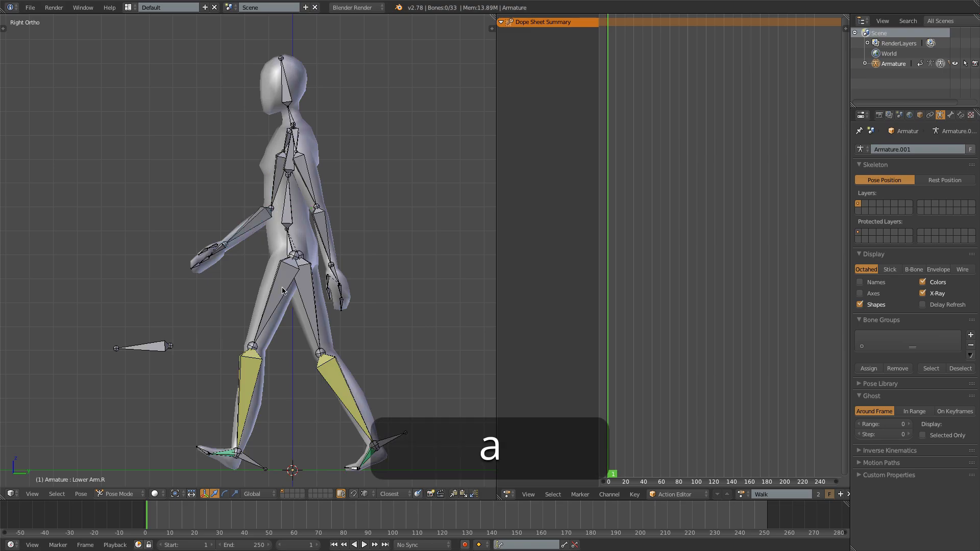
key(a)
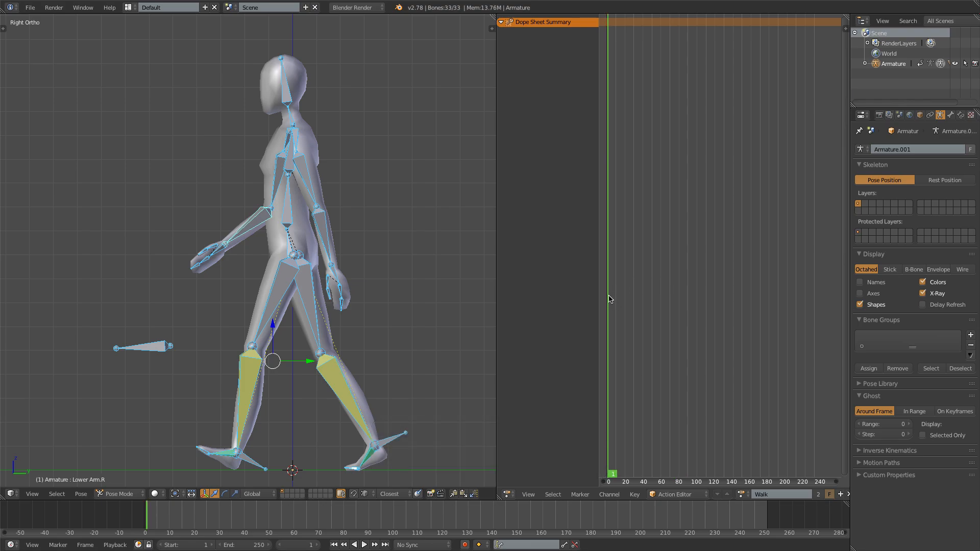
mouse_move(322, 208)
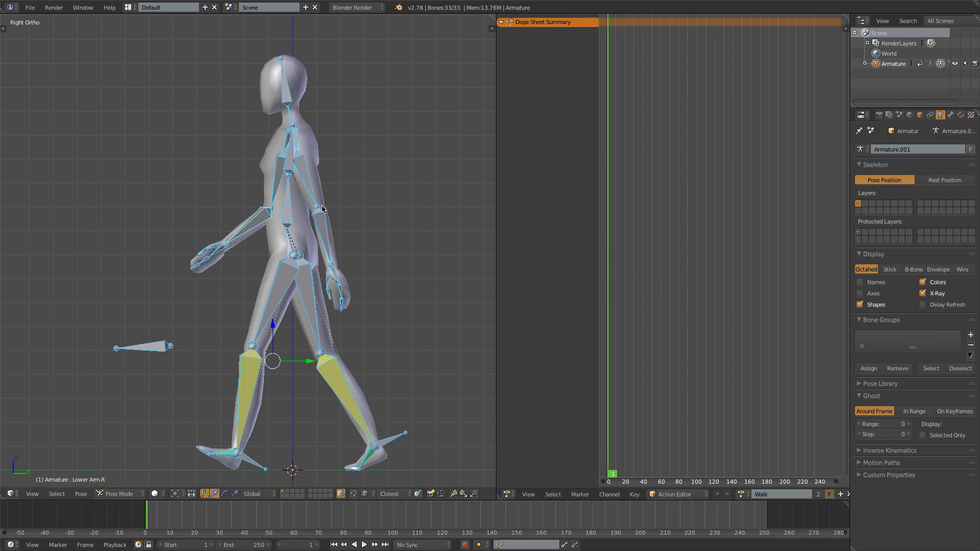
mouse_move(344, 225)
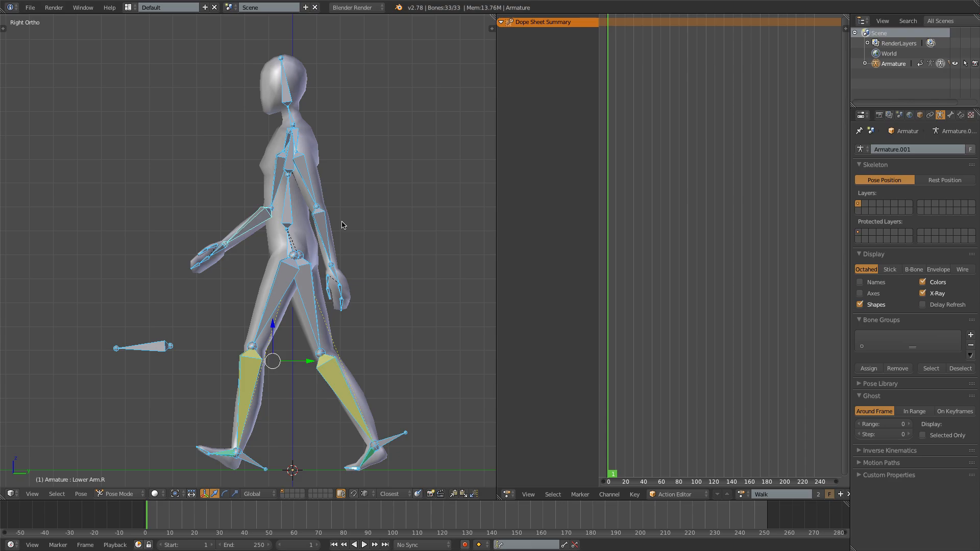
- Key LocRot for all bones at frame 1 and make LocRot the active keying set
key(I)
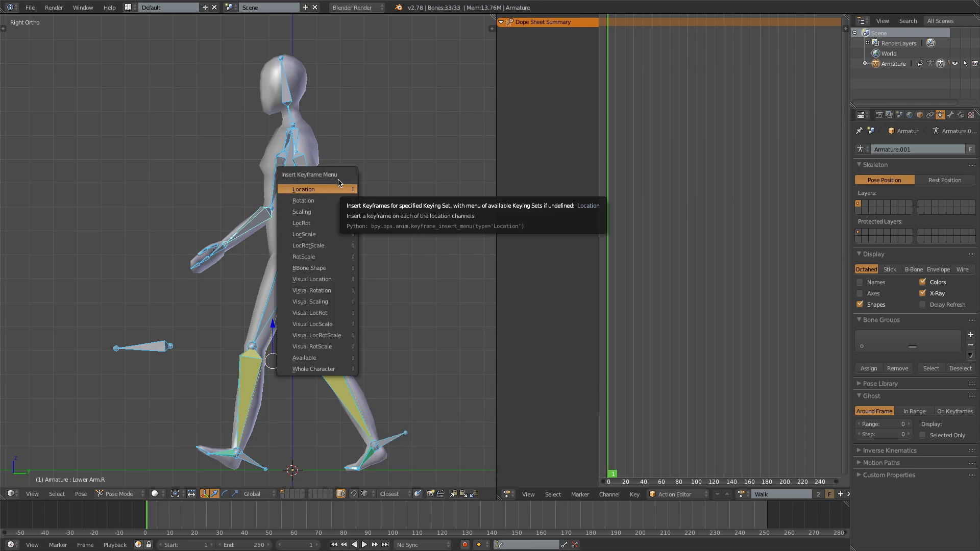
mouse_move(293, 225)
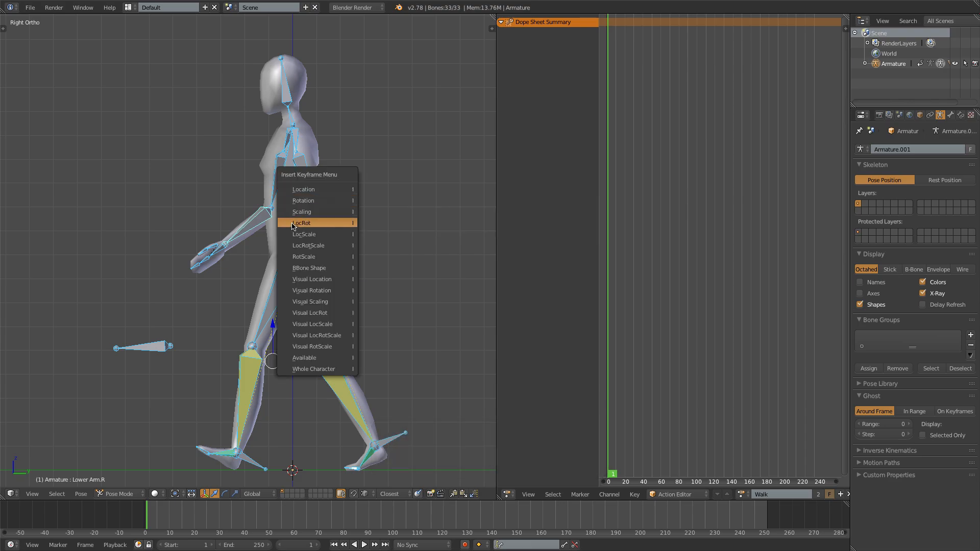
mouse_move(310, 224)
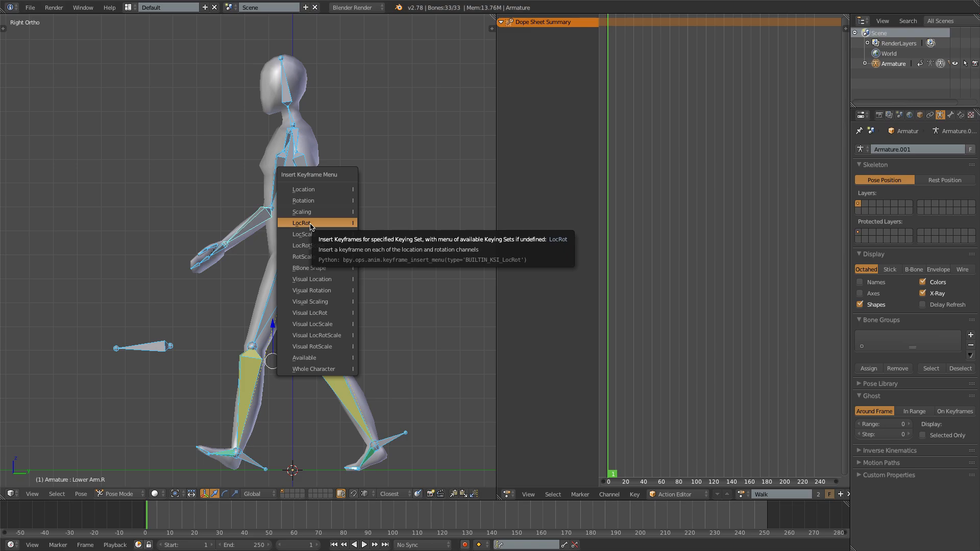
click(301, 222)
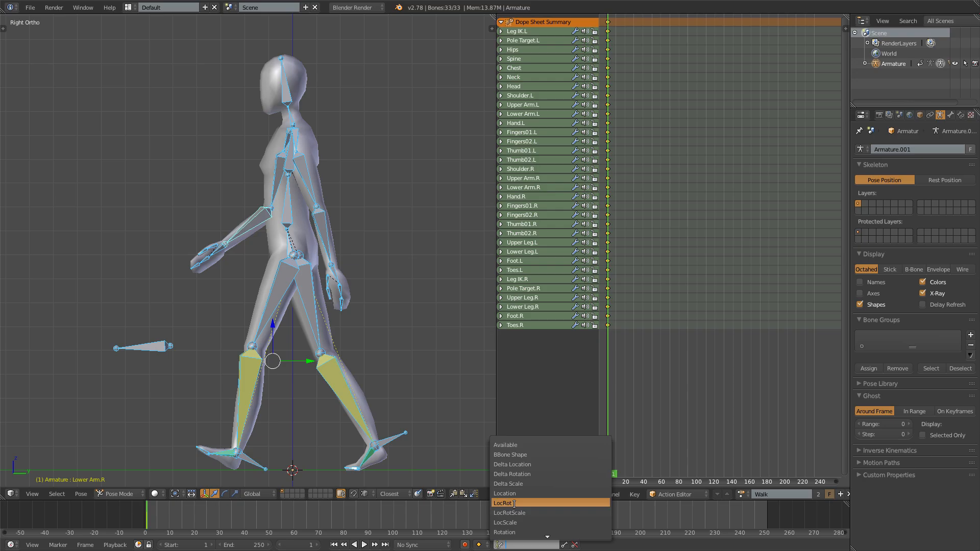
click(500, 502)
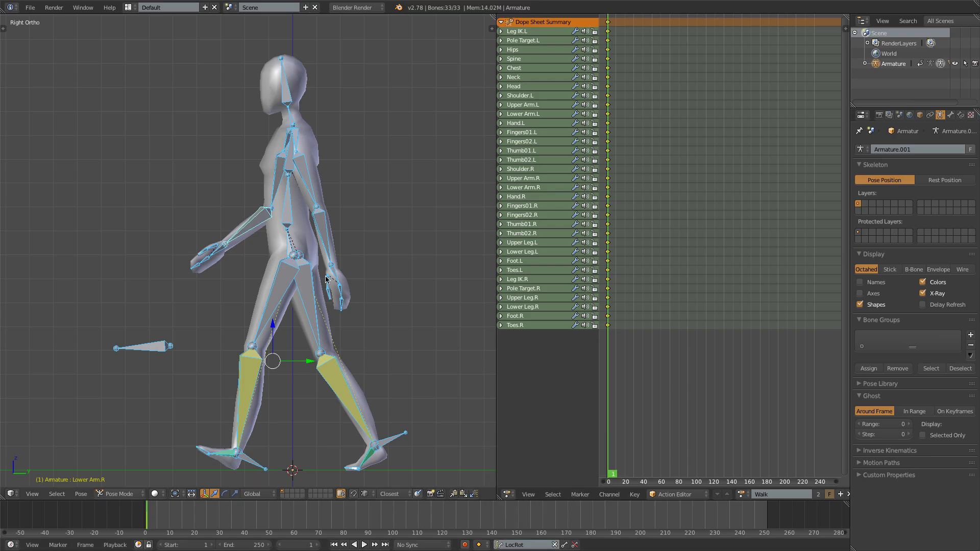
mouse_move(334, 259)
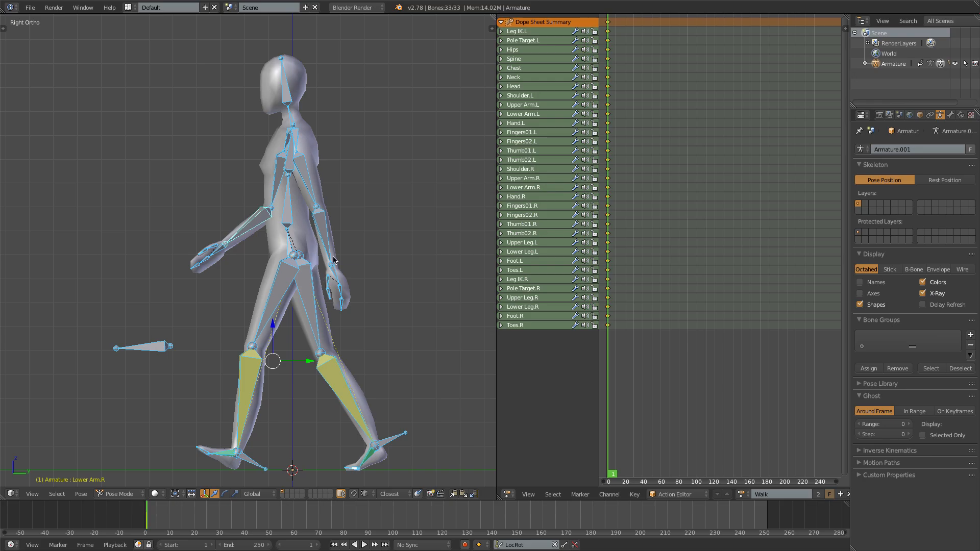
mouse_move(356, 261)
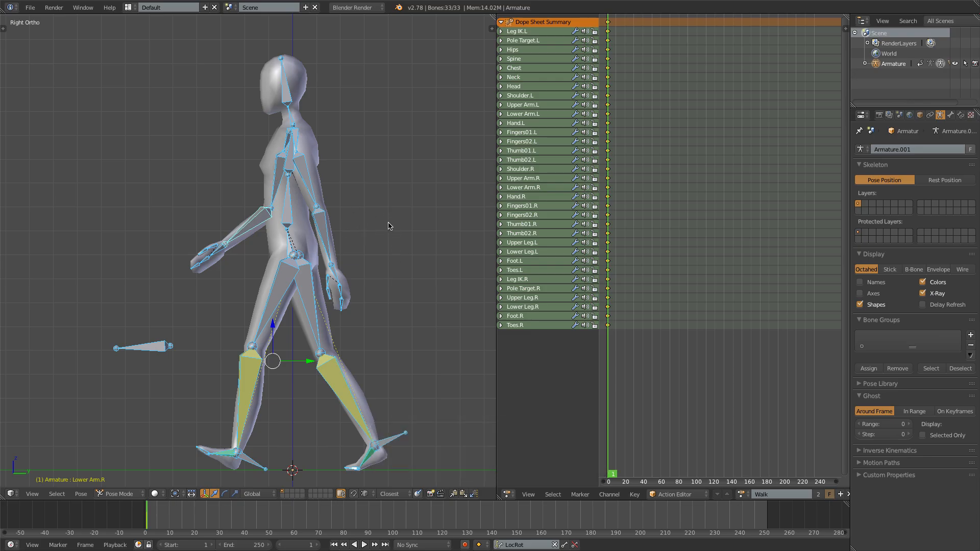
mouse_move(394, 212)
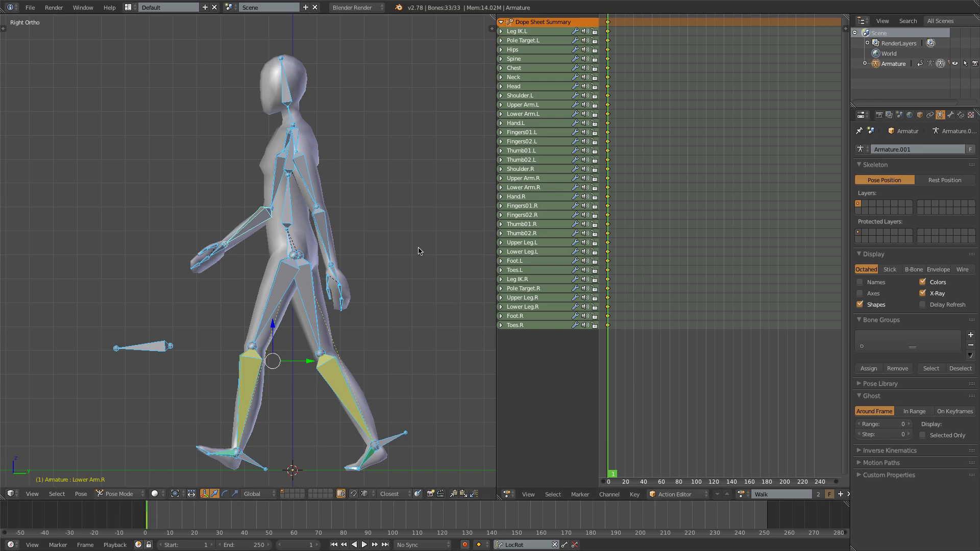
mouse_move(336, 220)
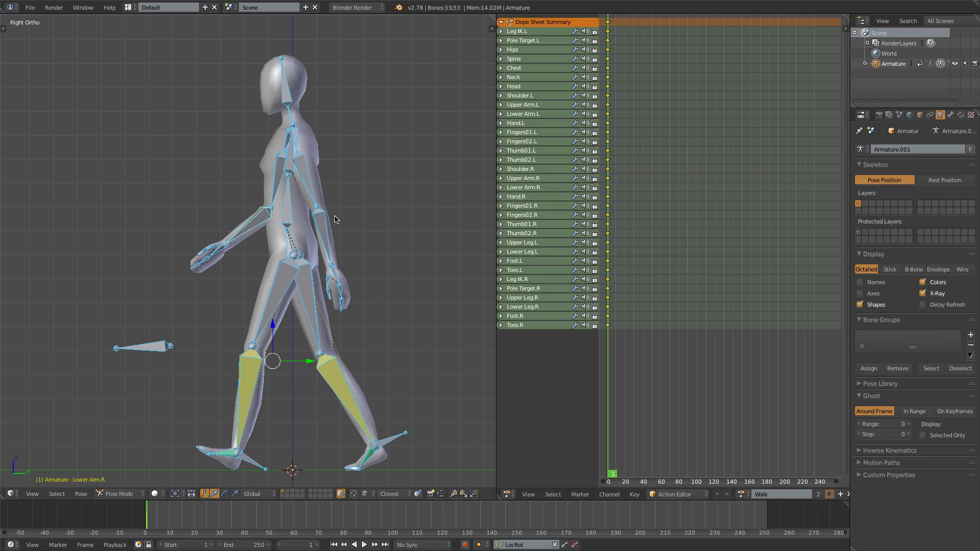
mouse_move(374, 286)
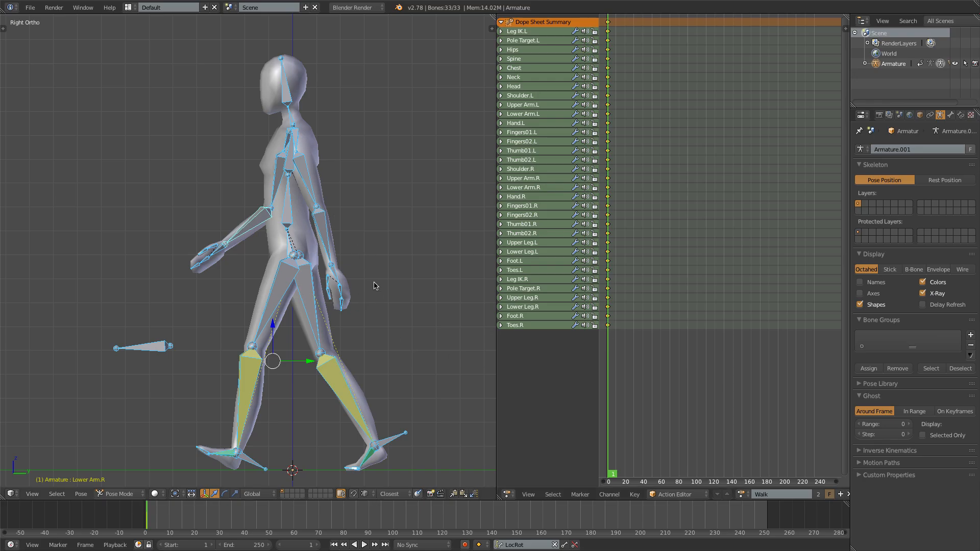
mouse_move(380, 281)
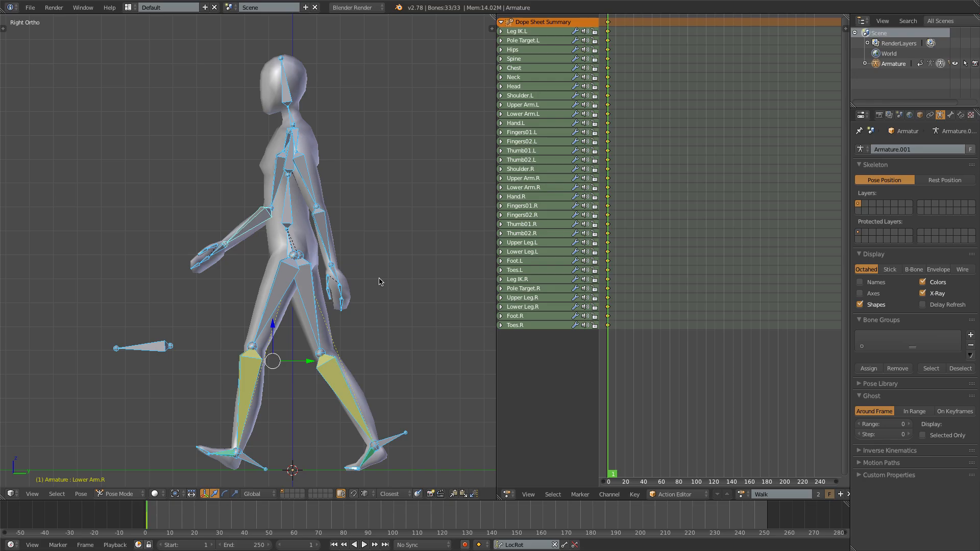
mouse_move(615, 322)
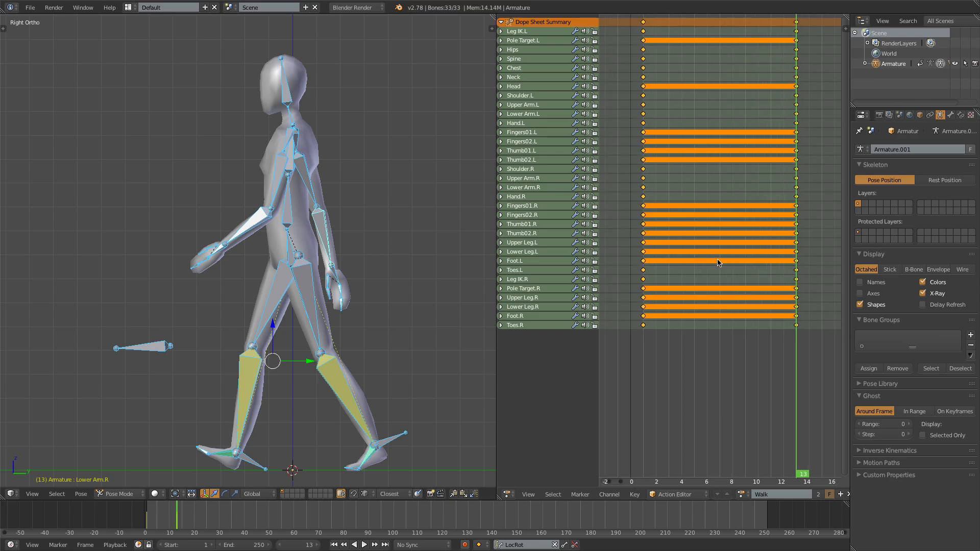
mouse_move(796, 322)
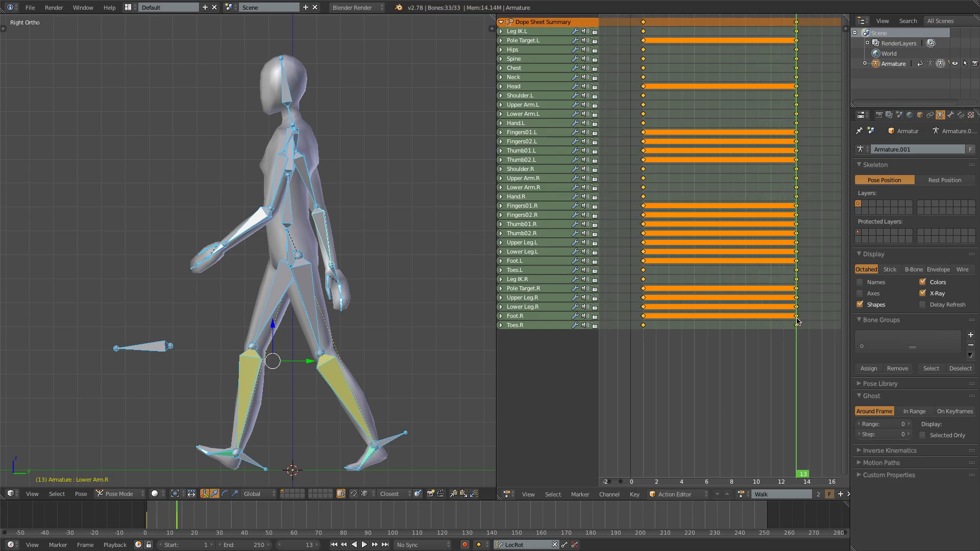
- Duplicate the frame 1 keys onto frame 13 in the Dope Sheet
click(364, 544)
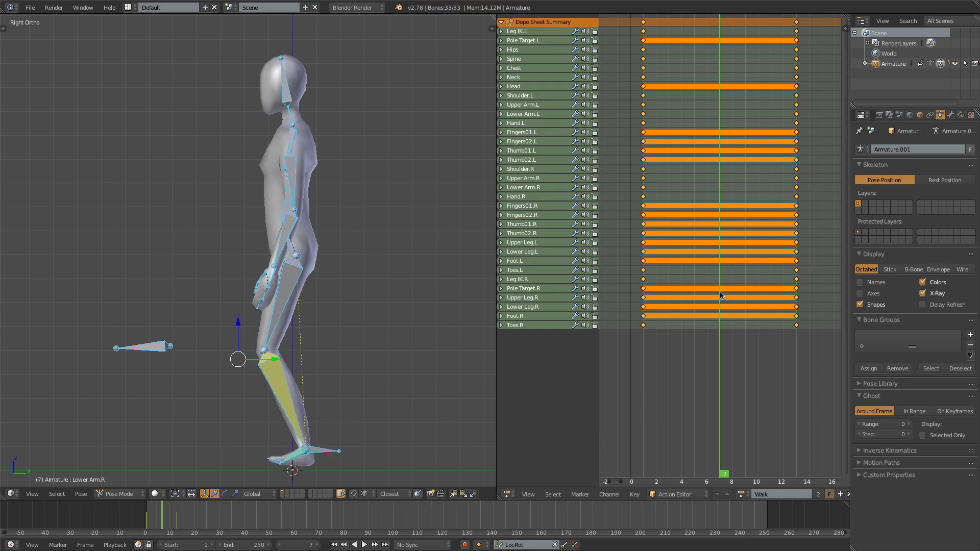
mouse_move(448, 373)
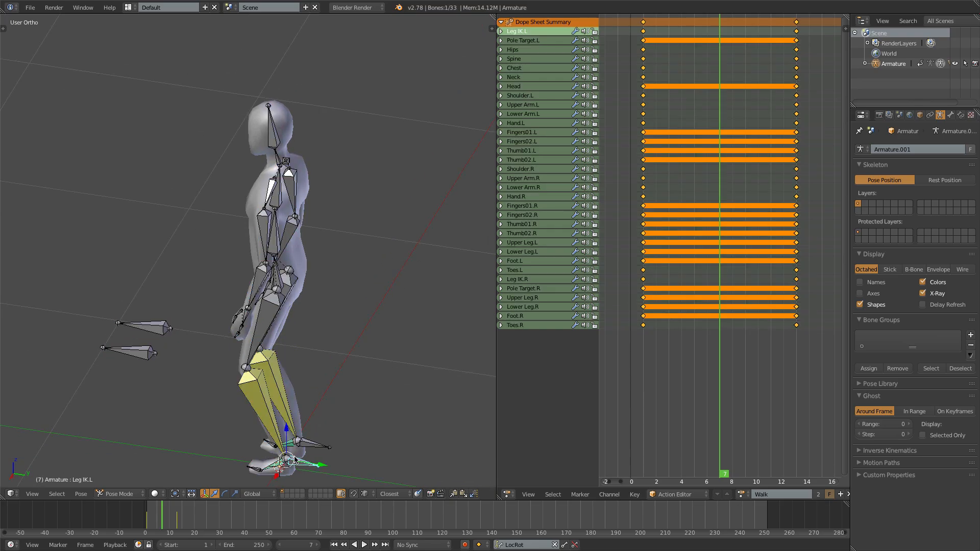
- At frame 7, key the passing pose with one leg lifted for all bones
key(3)
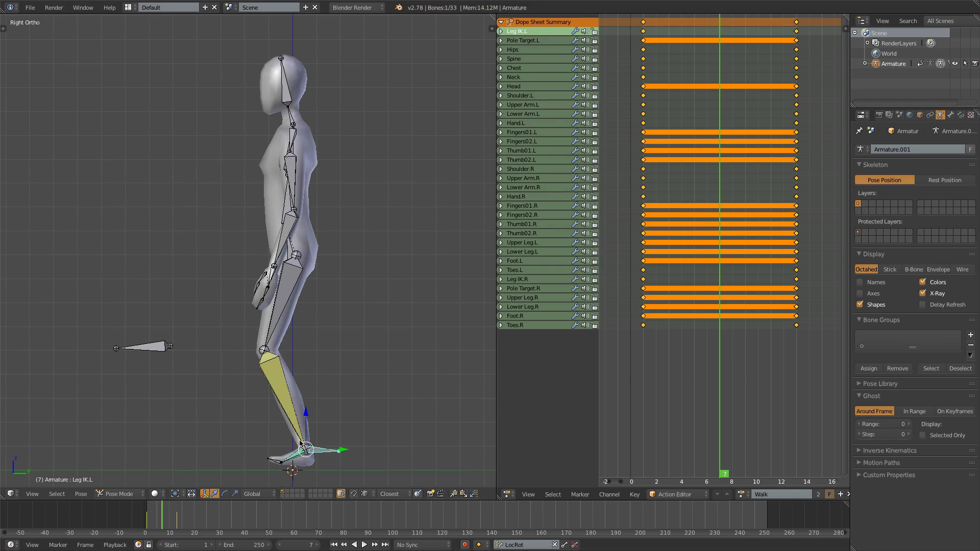
mouse_move(329, 462)
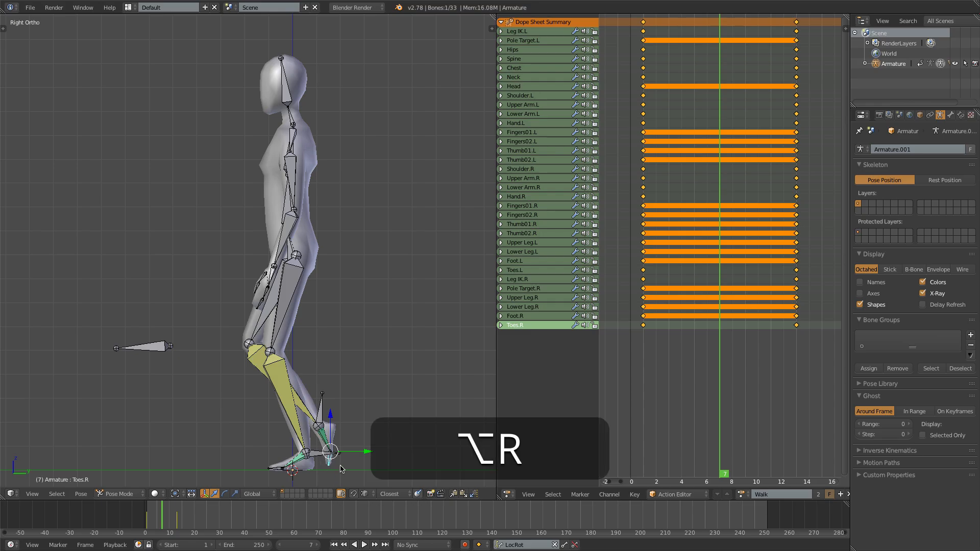
click(512, 49)
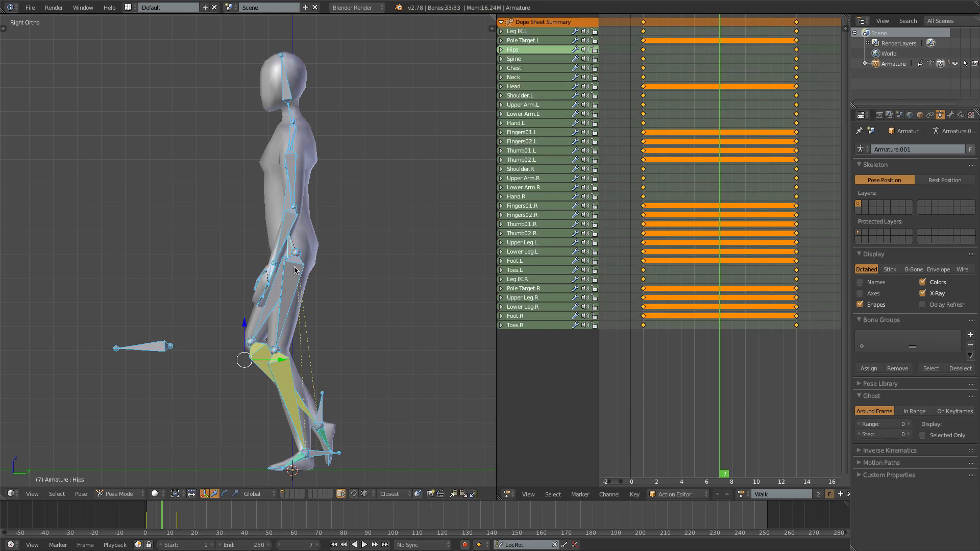
key(I)
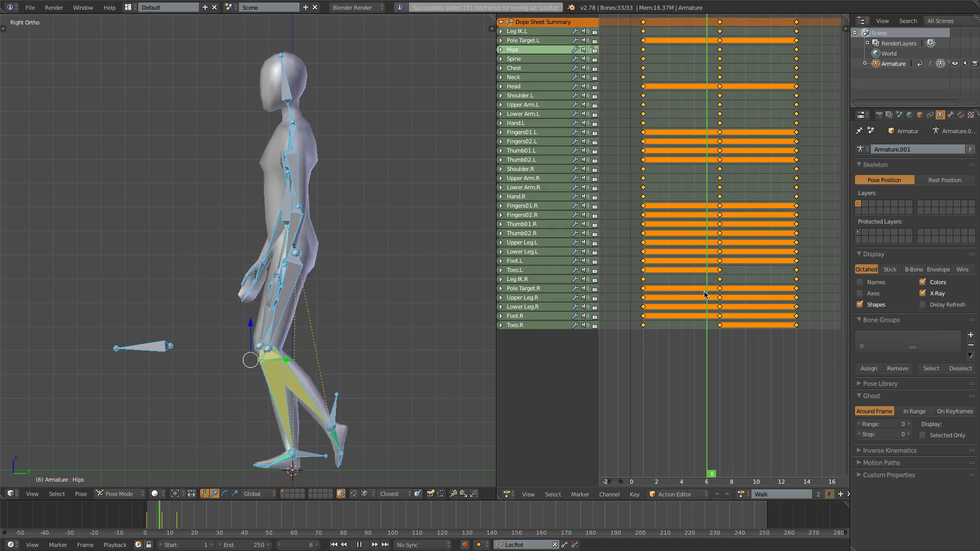
click(373, 545)
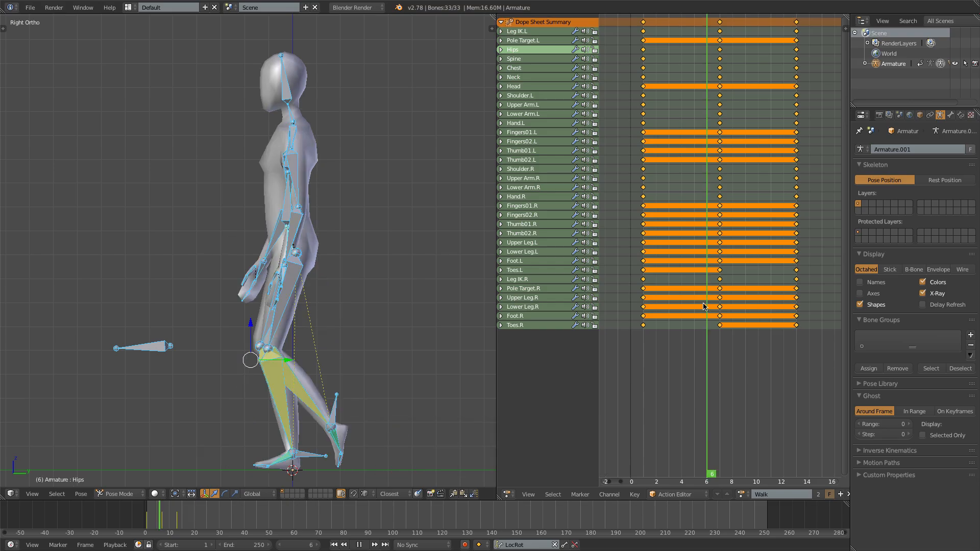
- Insert LocRot in-between keyframes for adjusted leg and hip poses at frames 4 and 10
click(686, 474)
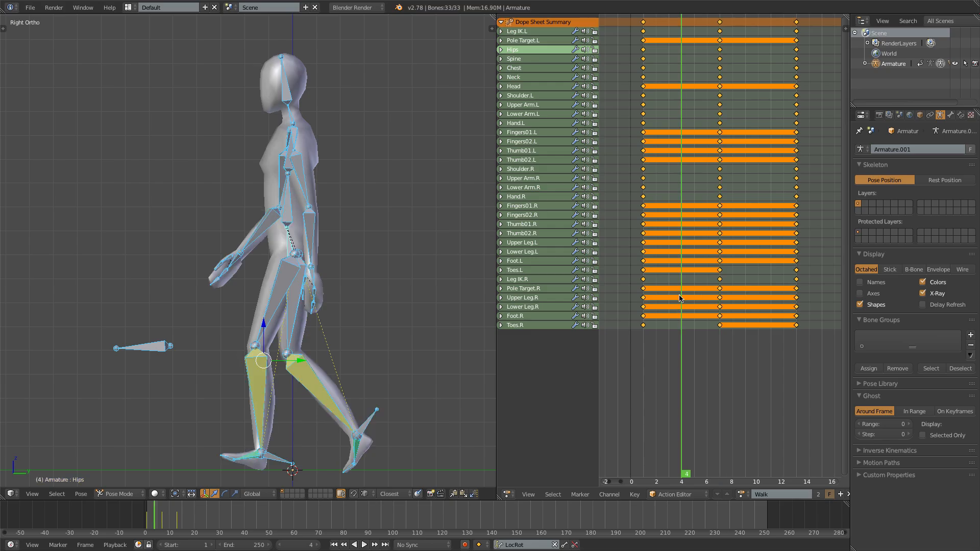
mouse_move(612, 275)
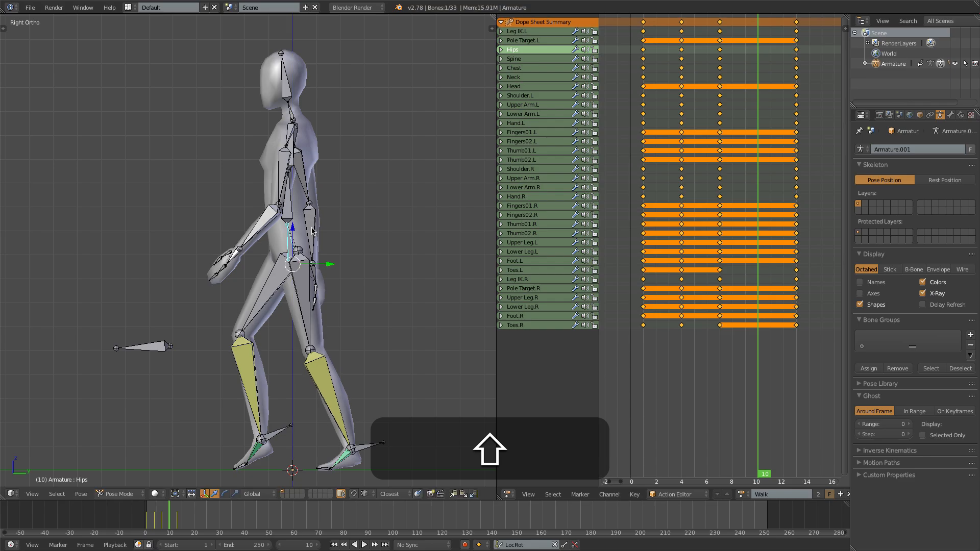
click(259, 453)
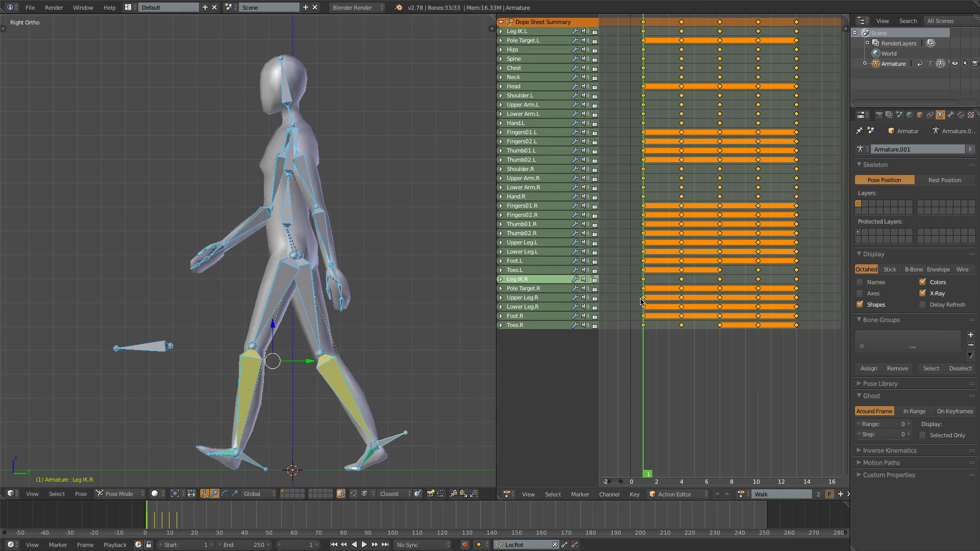
click(364, 545)
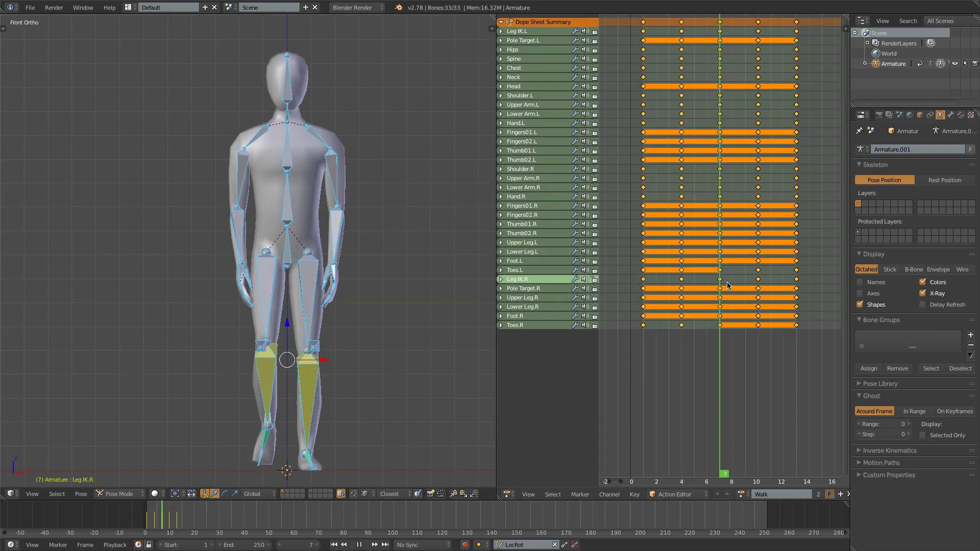
click(632, 473)
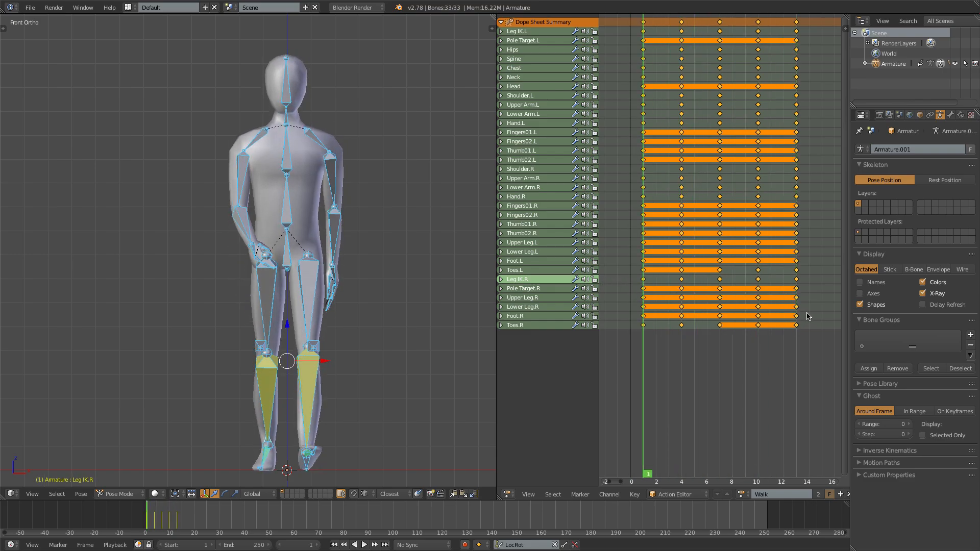
mouse_move(280, 330)
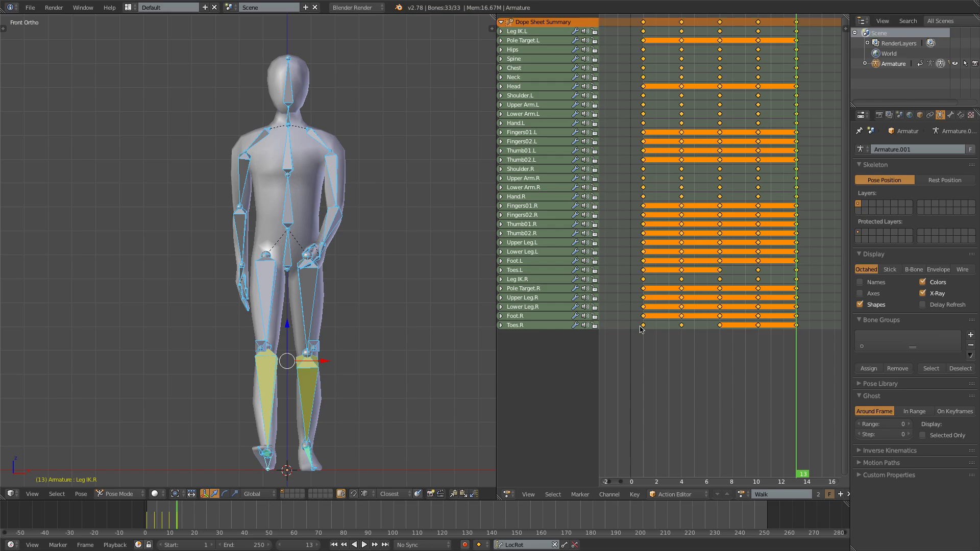
mouse_move(736, 260)
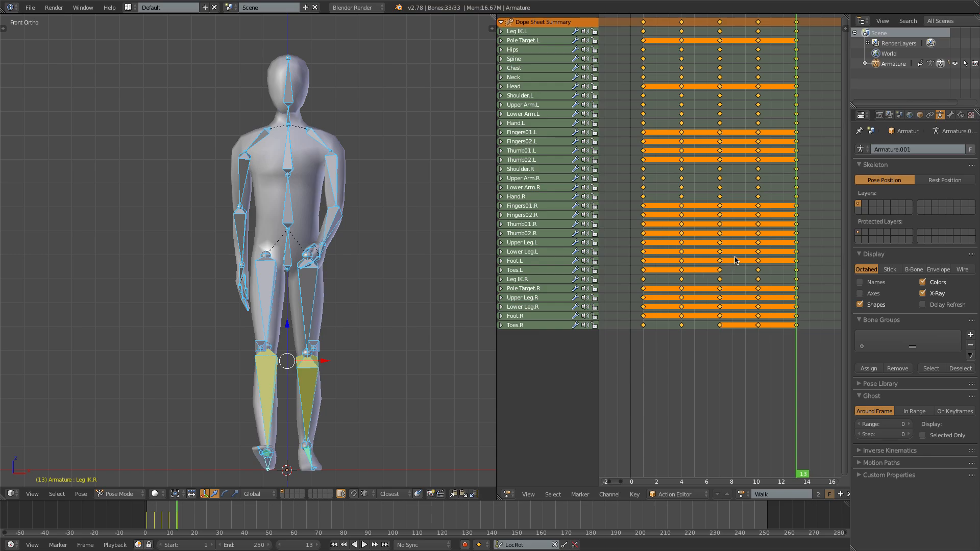
mouse_move(701, 266)
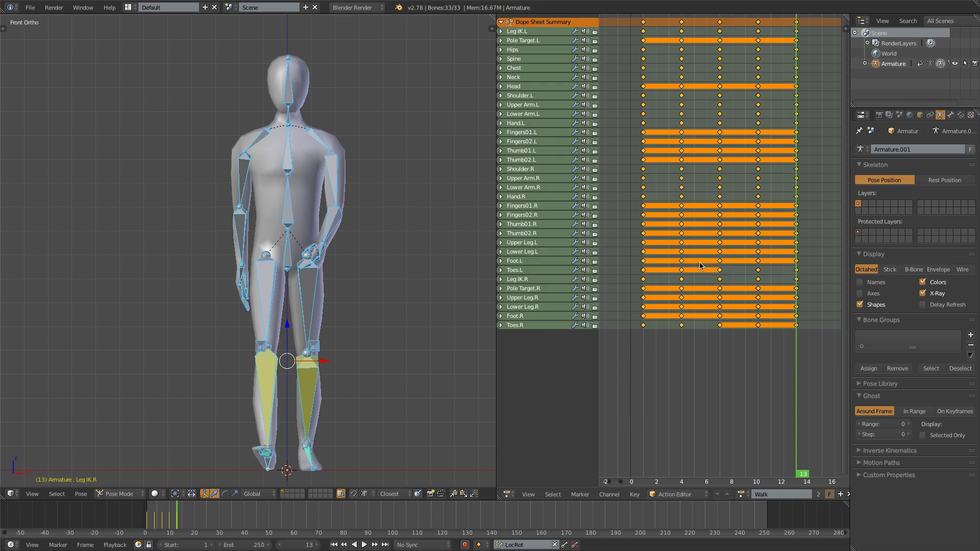
mouse_move(661, 198)
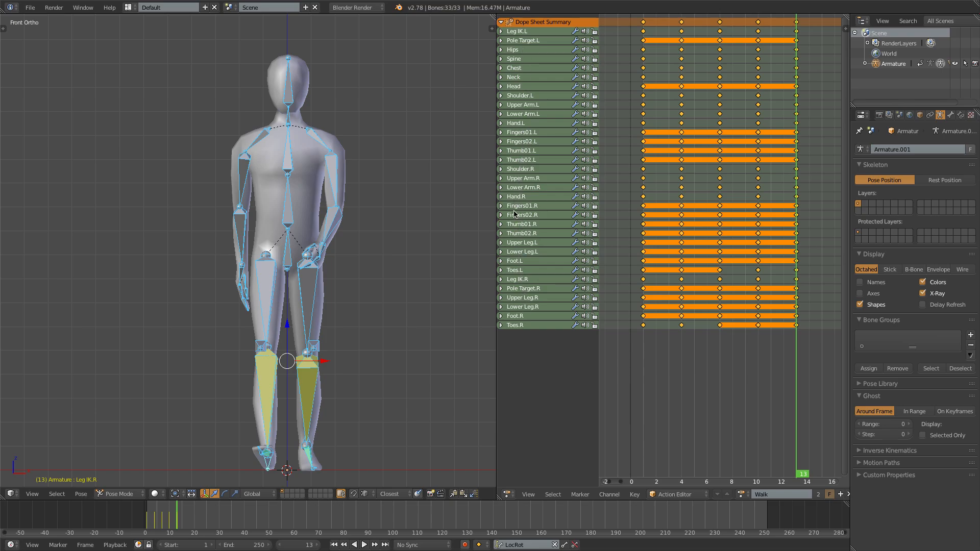
mouse_move(533, 198)
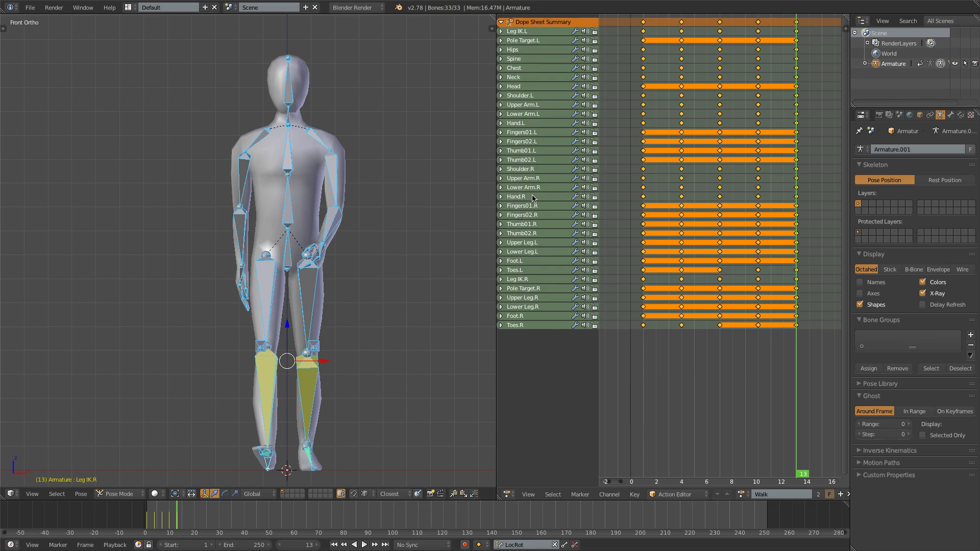
mouse_move(532, 150)
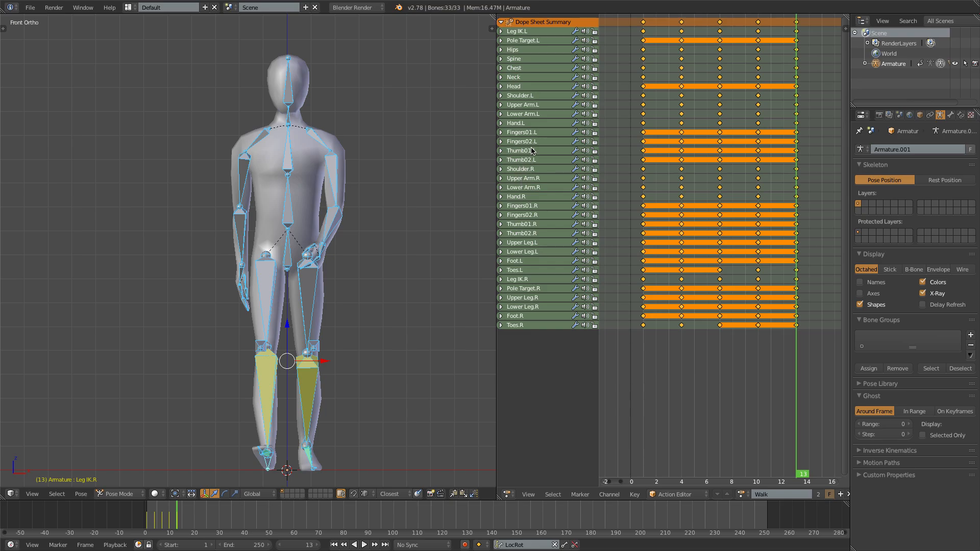
key(a)
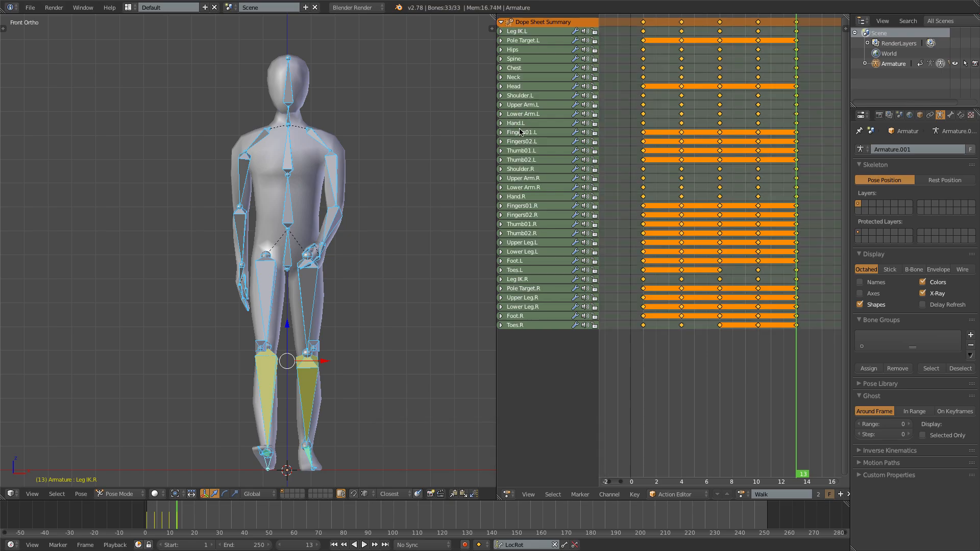
mouse_move(718, 224)
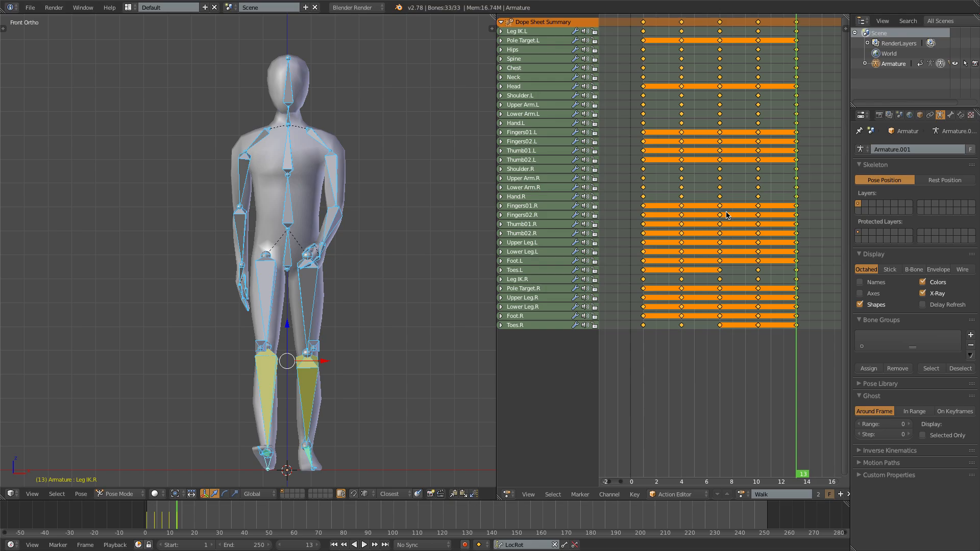
mouse_move(721, 235)
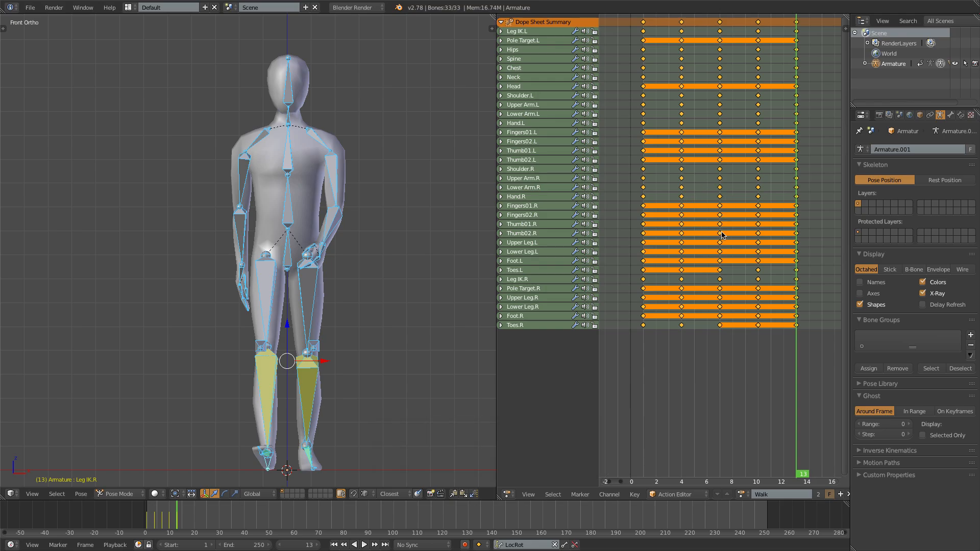
mouse_move(719, 235)
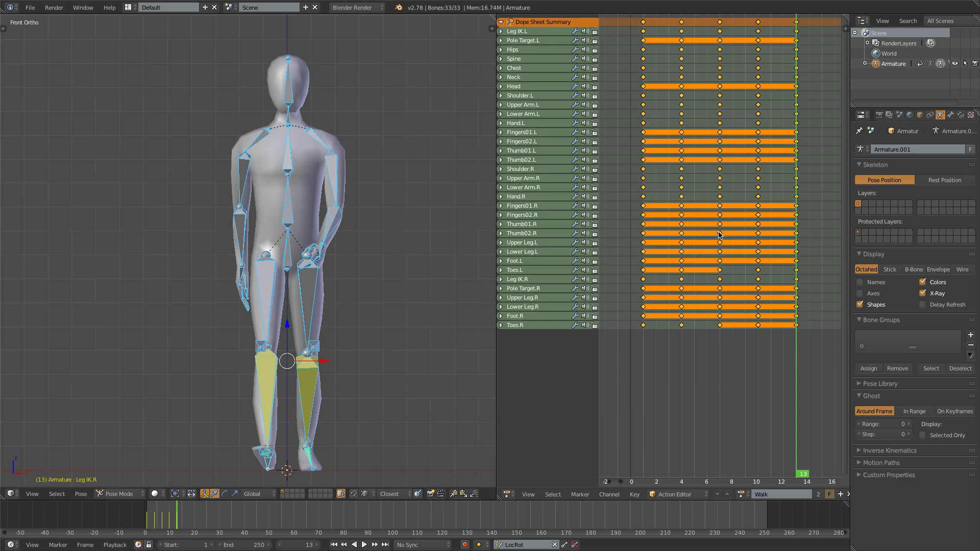
mouse_move(799, 283)
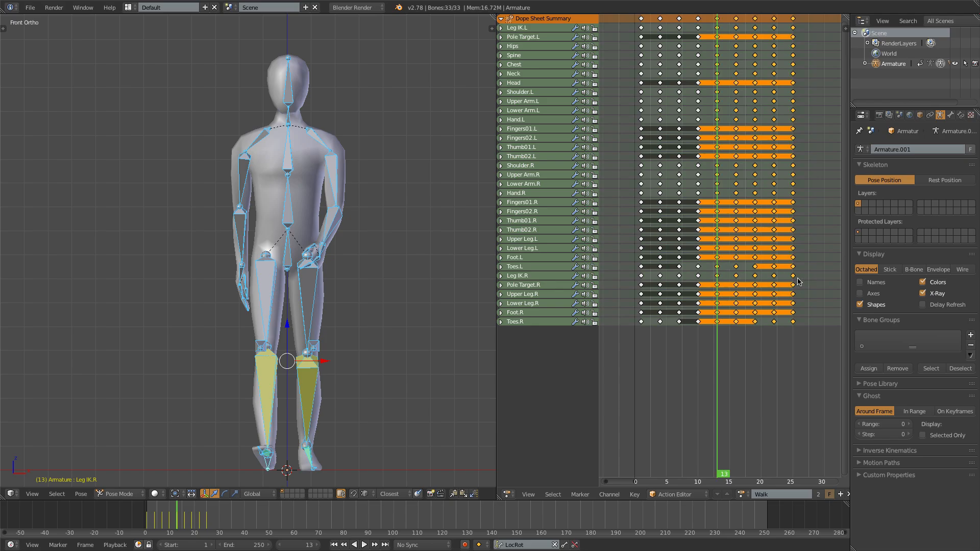
mouse_move(793, 281)
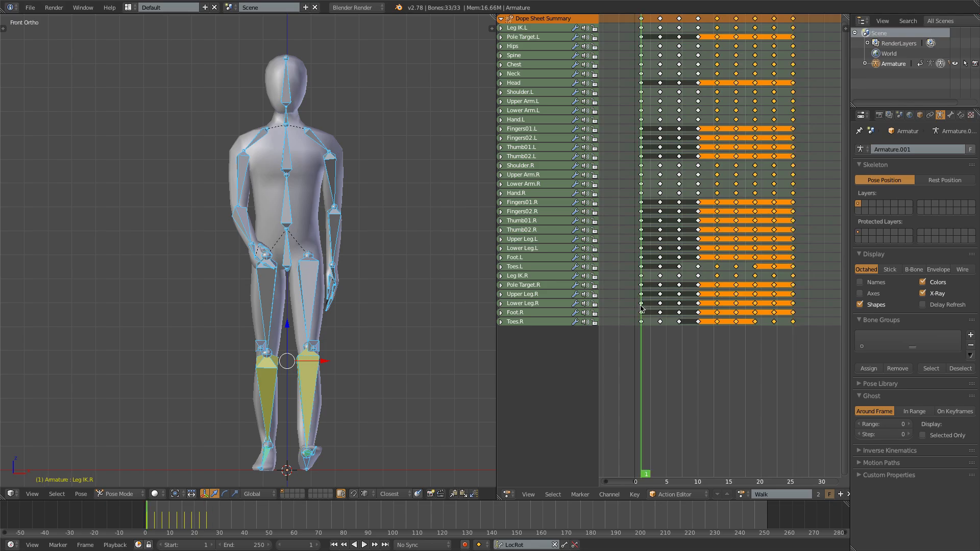
mouse_move(789, 278)
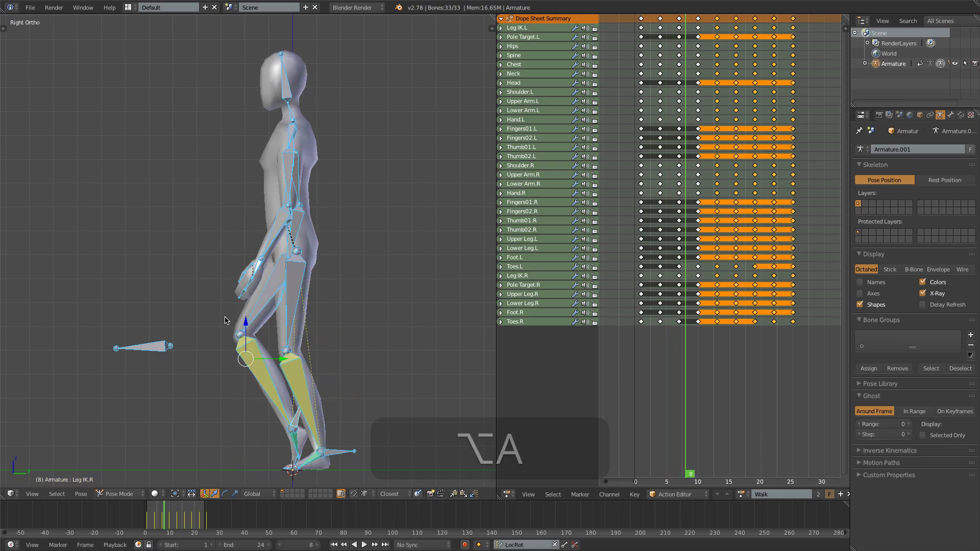
- Paste the first step's keys at frame 13 as a second step, ending the scene at frame 24
click(518, 276)
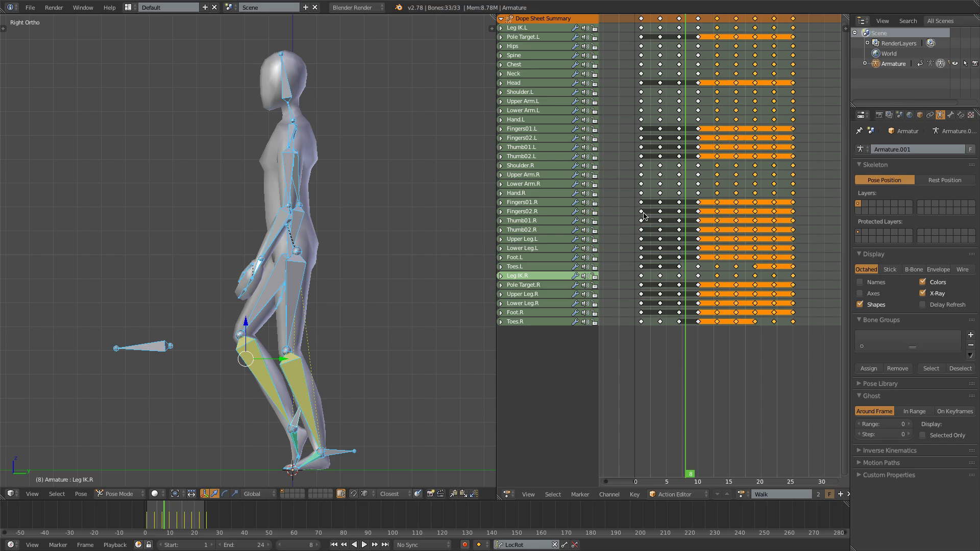
mouse_move(748, 149)
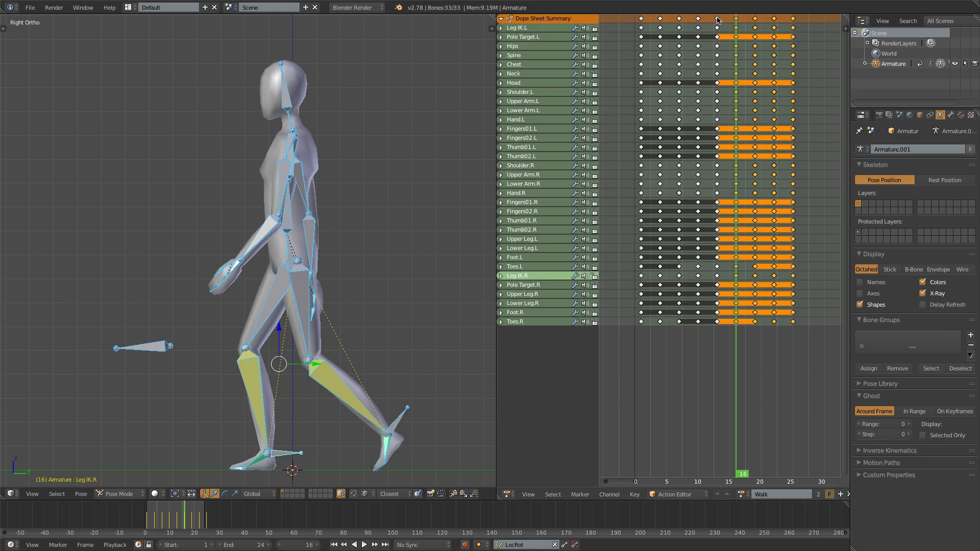
mouse_move(750, 157)
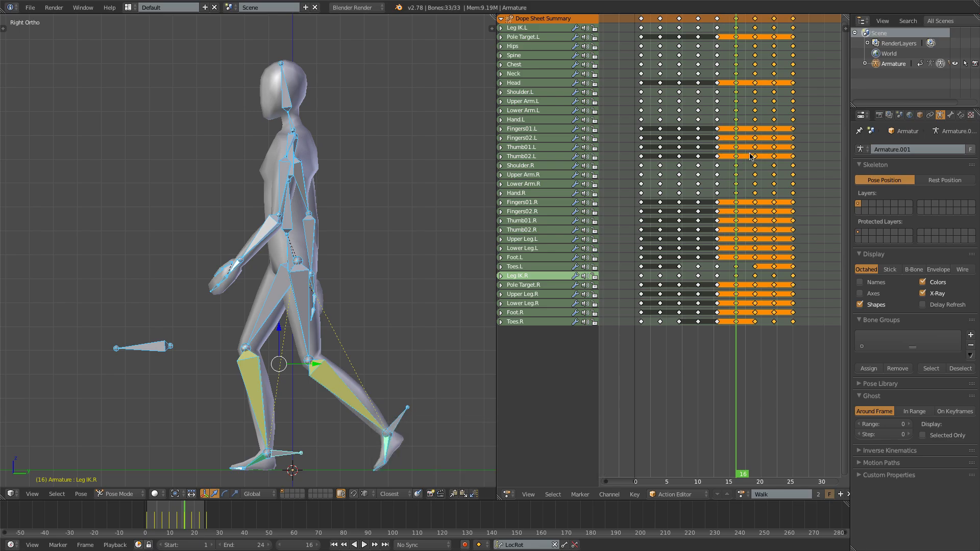
key(X)
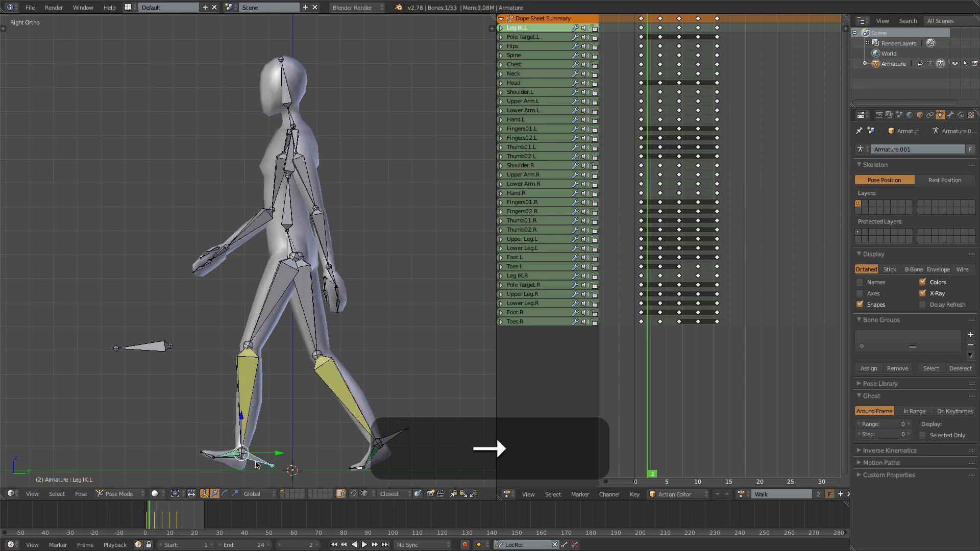
- Move Leg IK.L for follow-through, then key the left and right toe poses
drag(256, 462, 295, 454)
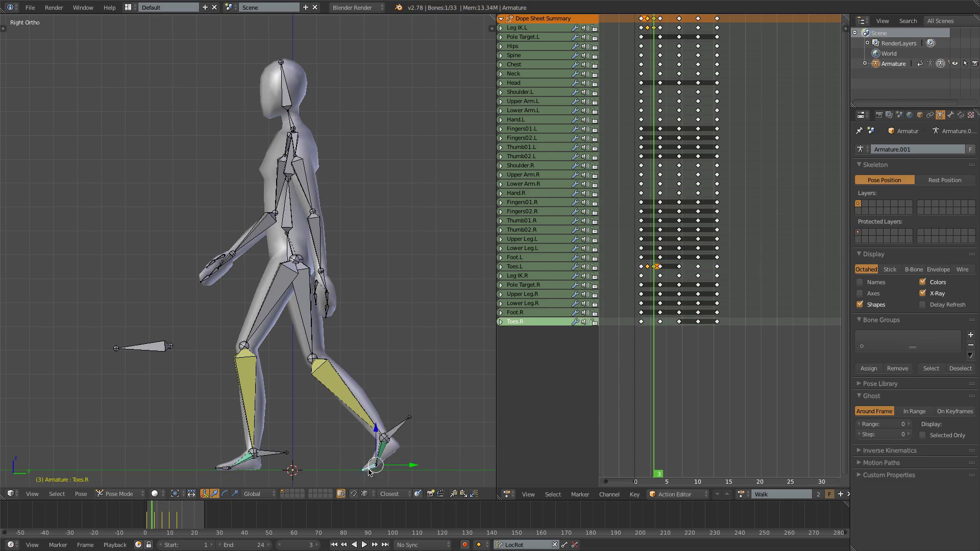
click(367, 545)
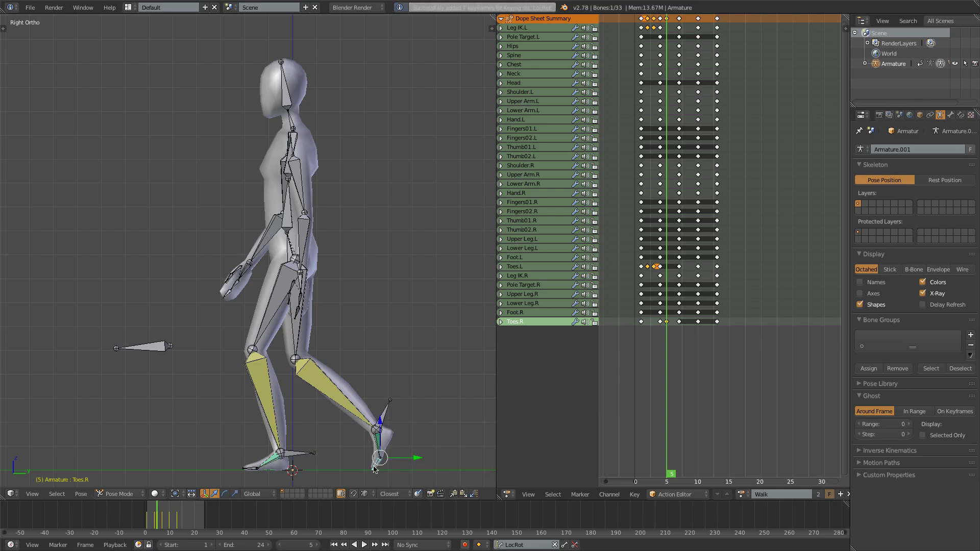
key(r)
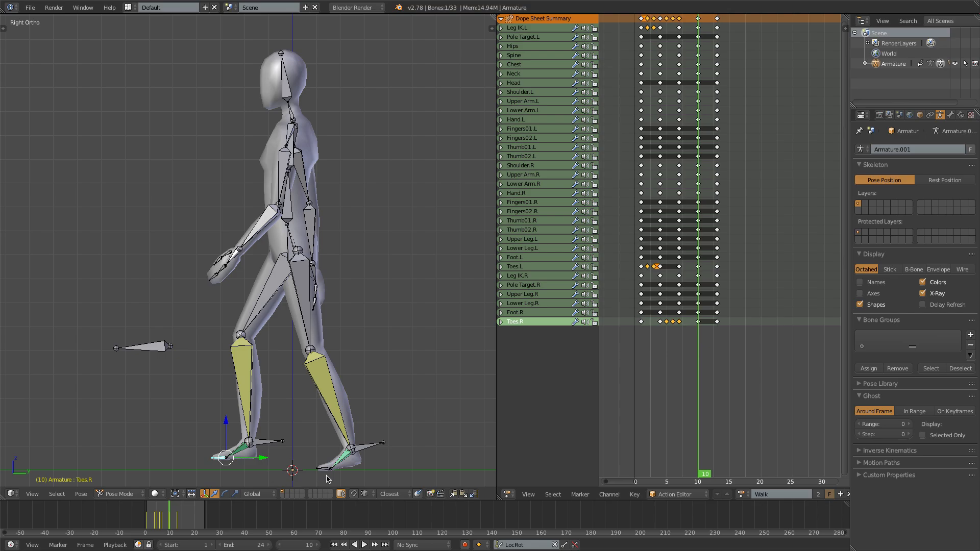
- Return to frame 1 in the Dope Sheet and select the Hand.L bone
click(635, 482)
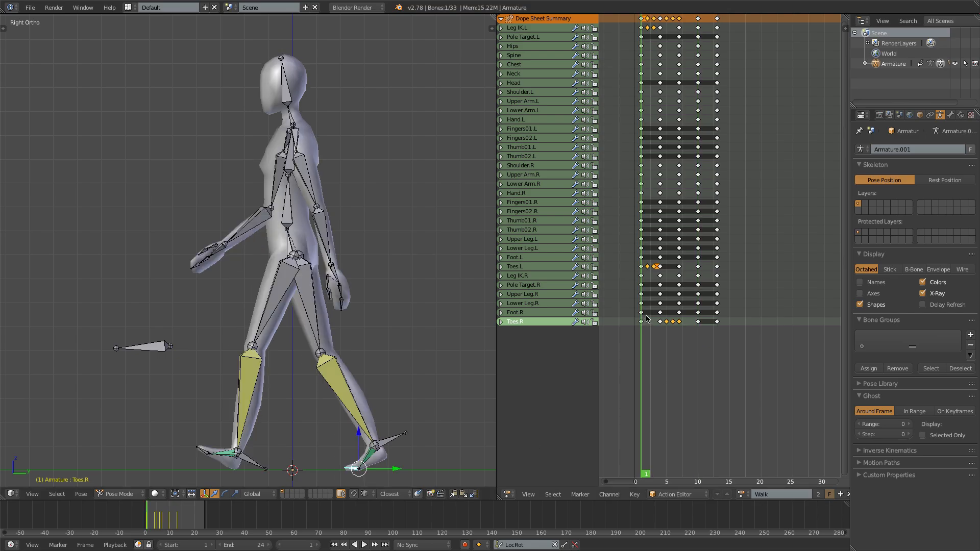
mouse_move(212, 254)
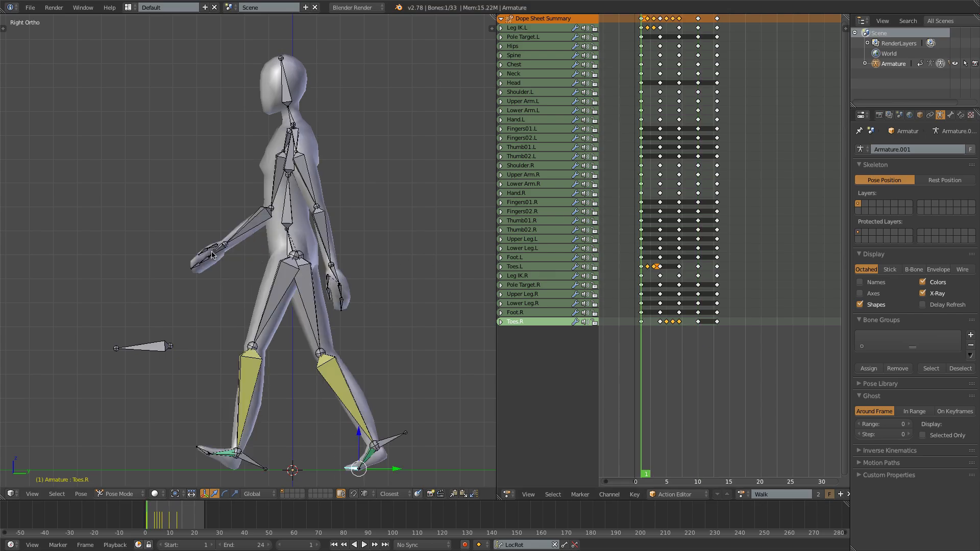
click(211, 251)
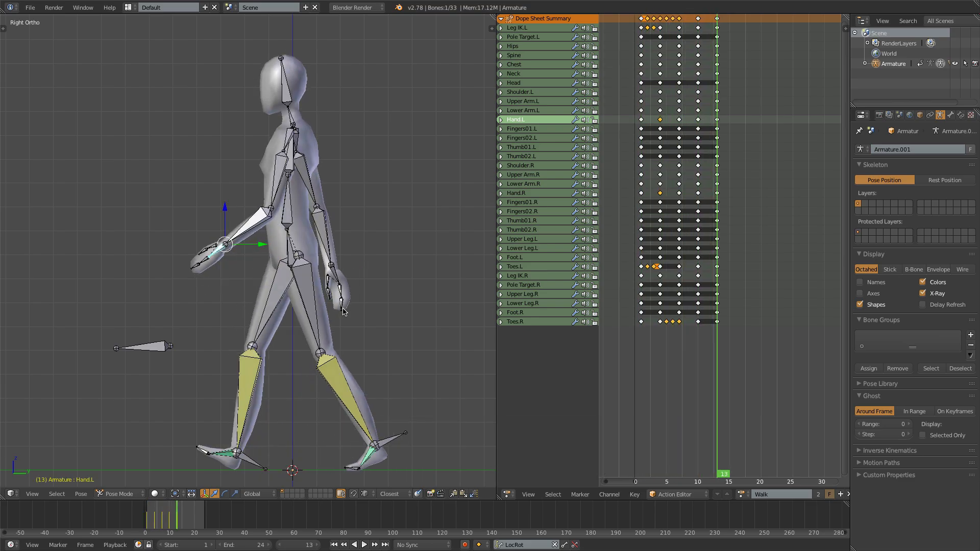
click(651, 481)
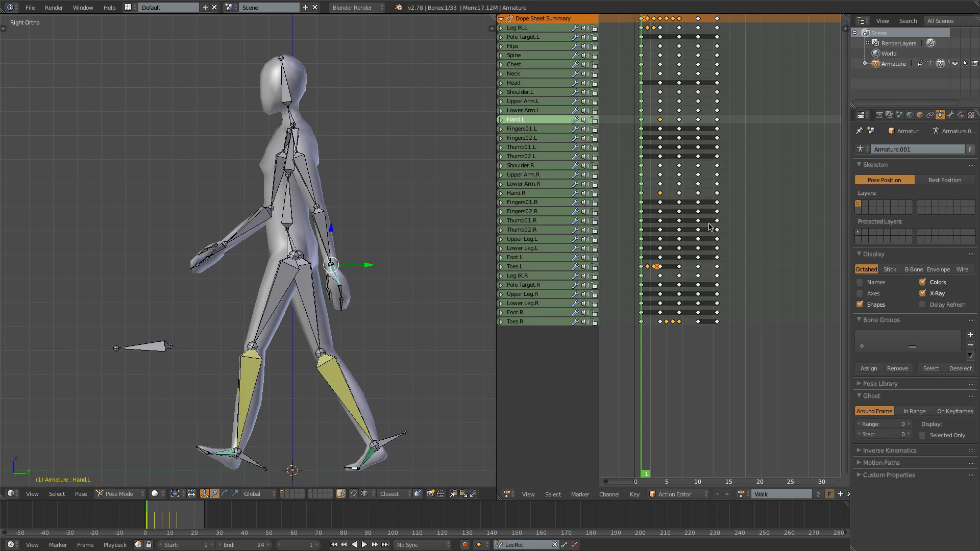
mouse_move(685, 168)
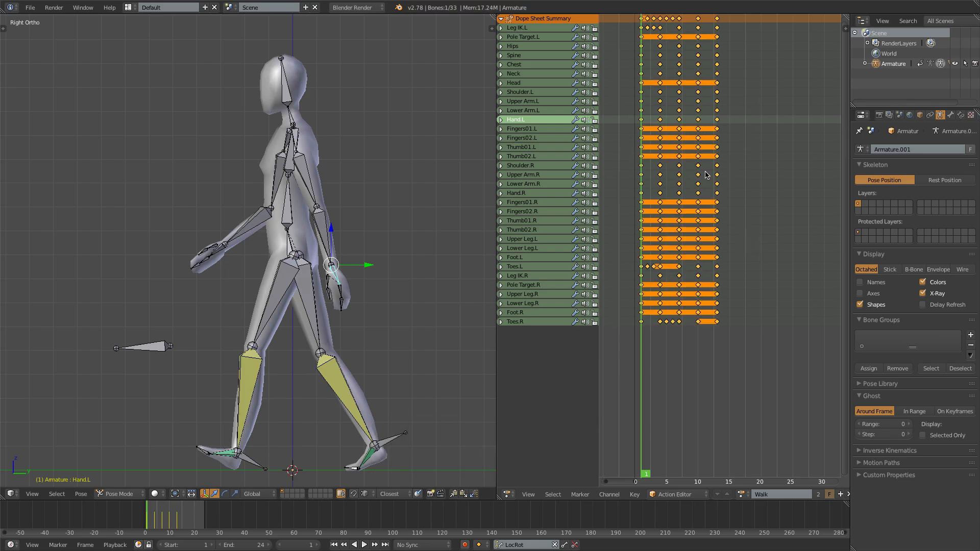
mouse_move(530, 108)
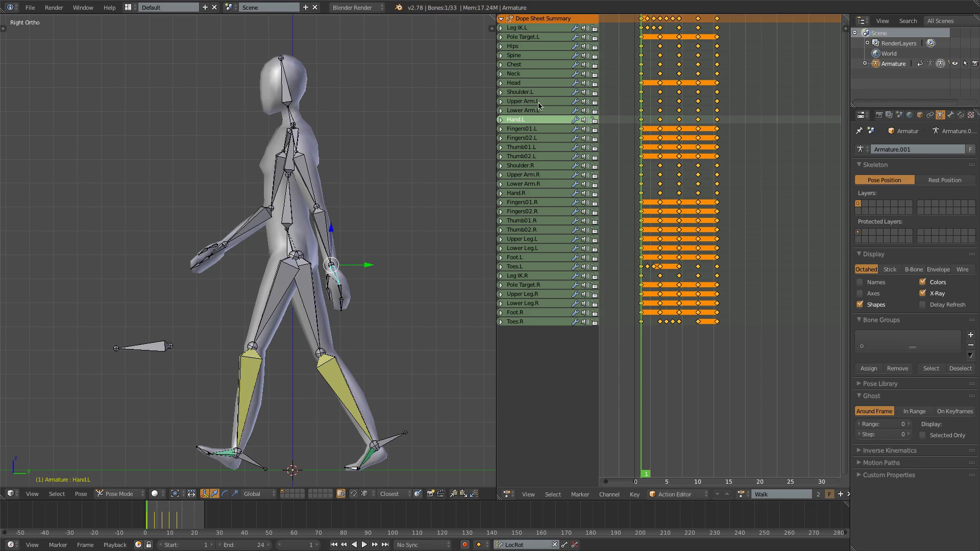
- Select every keyframe in the Walk action in the Dope Sheet
key(a)
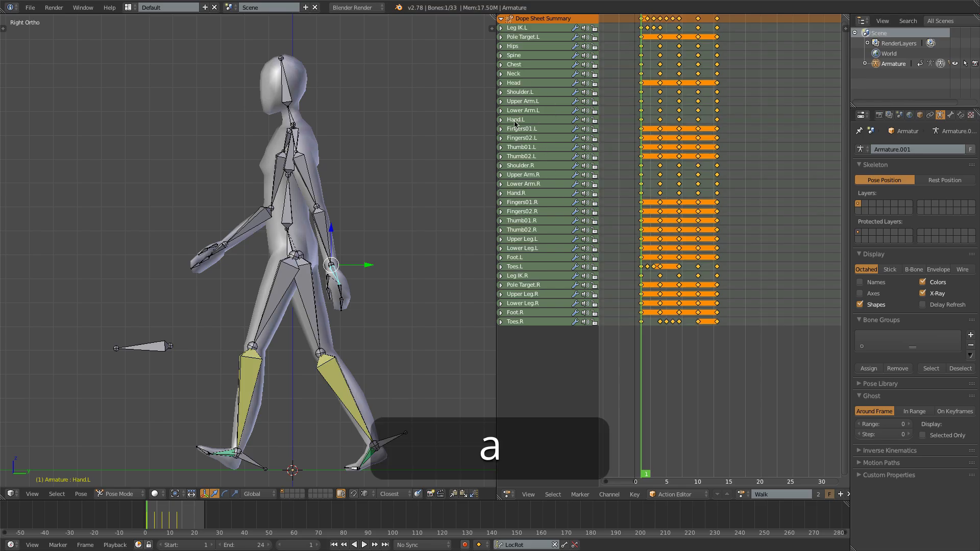